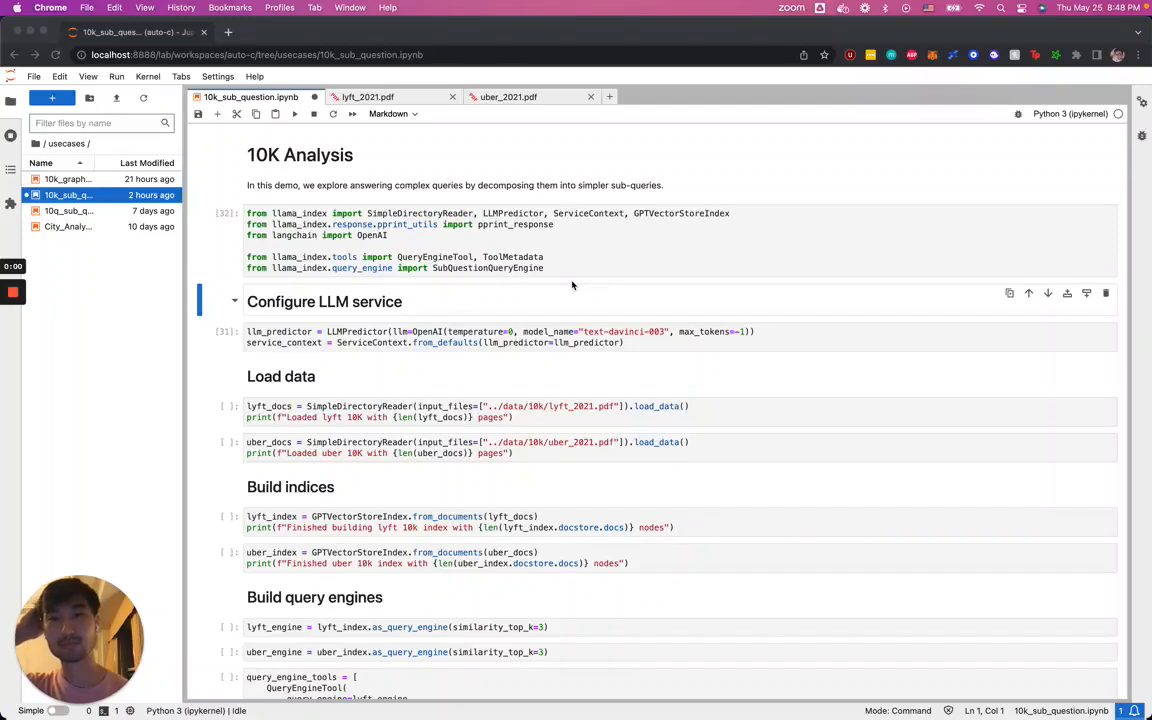
mouse_move(566, 276)
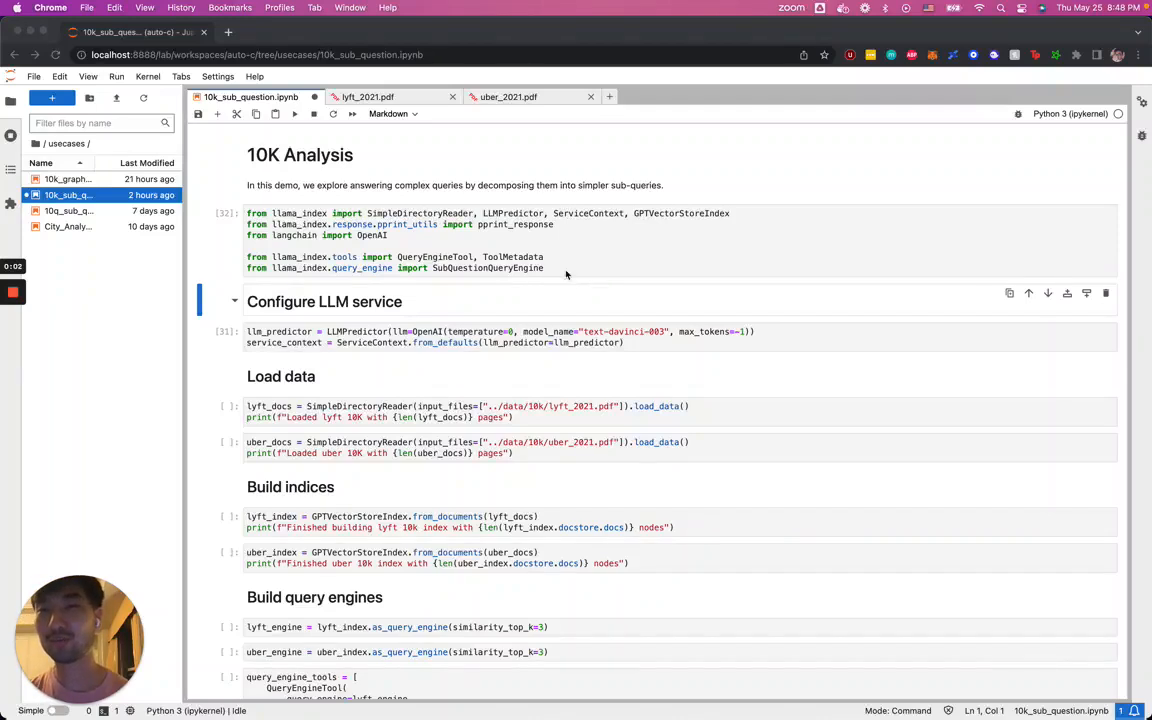
mouse_move(546, 252)
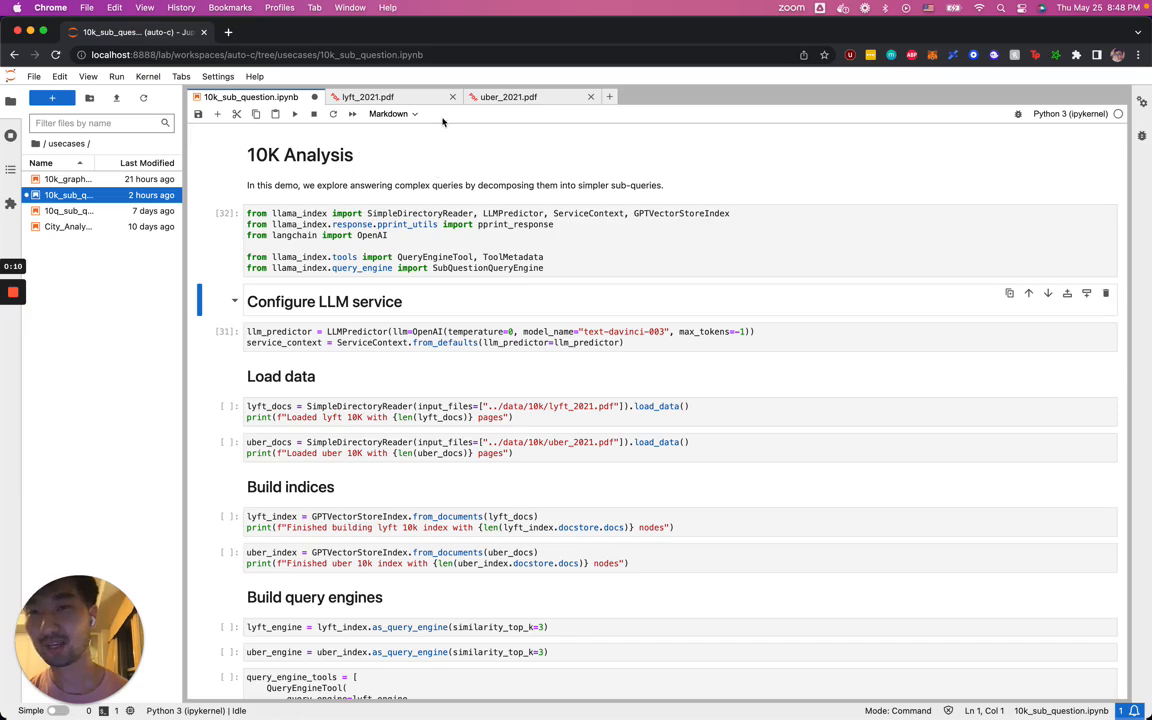
Step: Bring the lyft_2021.pdf Form 10-K filing to the front
left_click(368, 96)
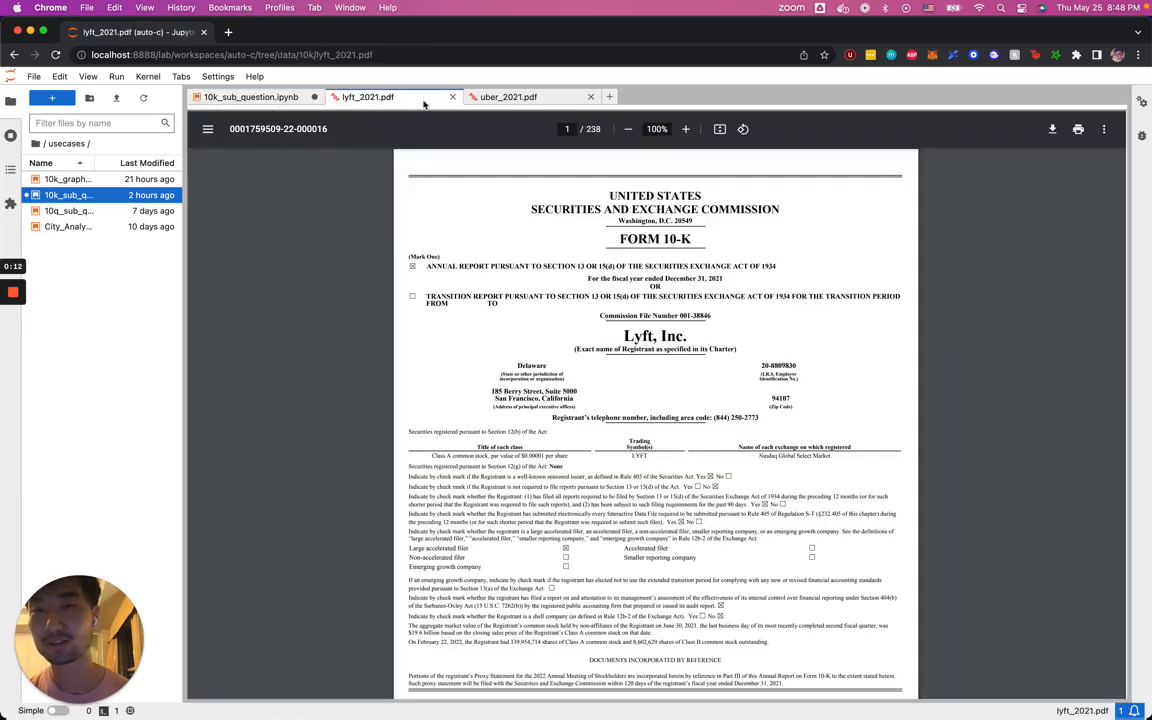
Step: Skim through the first pages of the Uber 2021 10-K filing
left_click(508, 96)
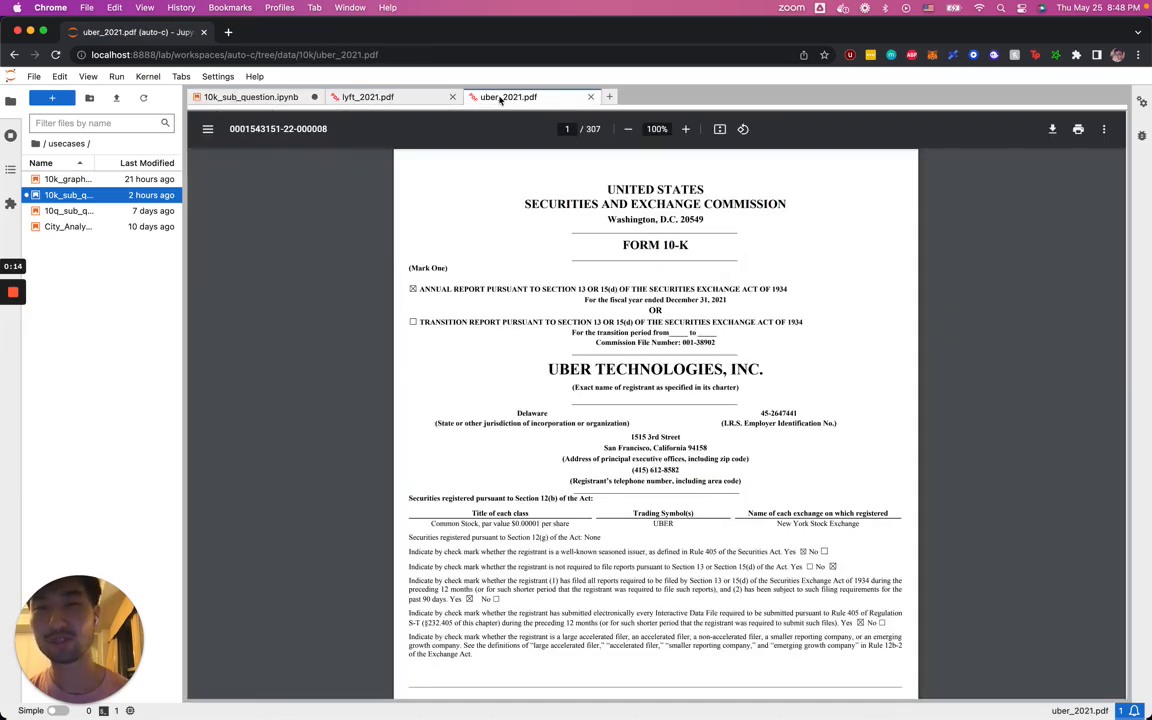
mouse_move(368, 96)
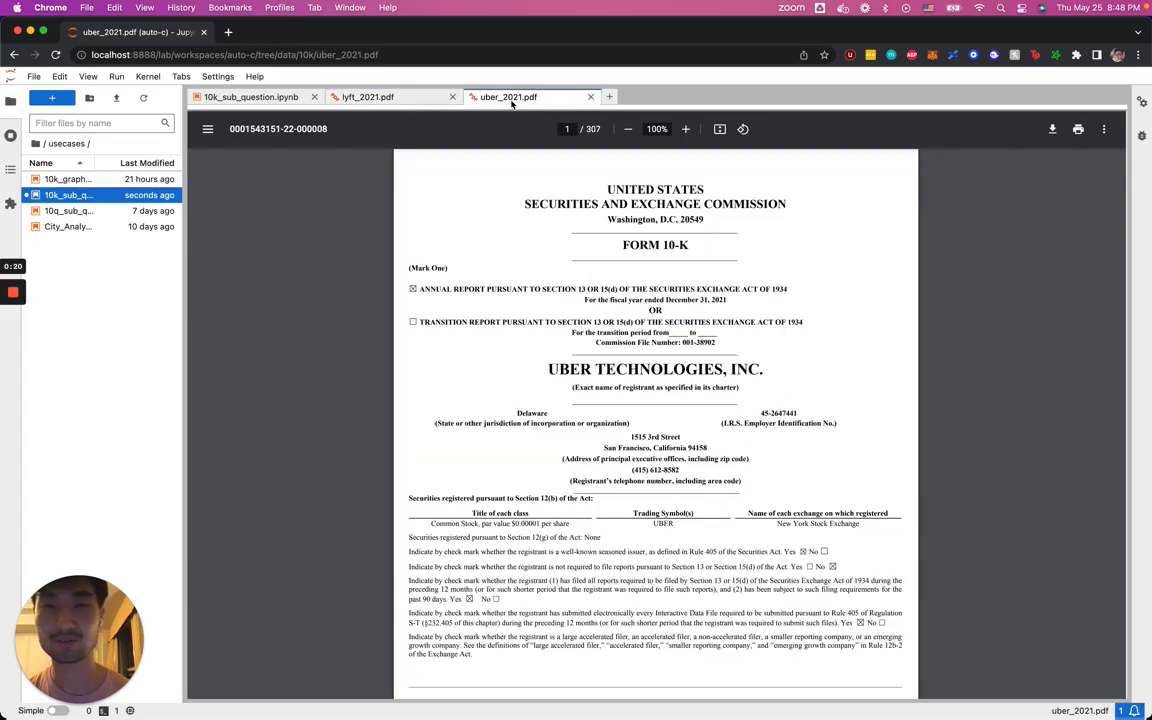
scroll("down", 3)
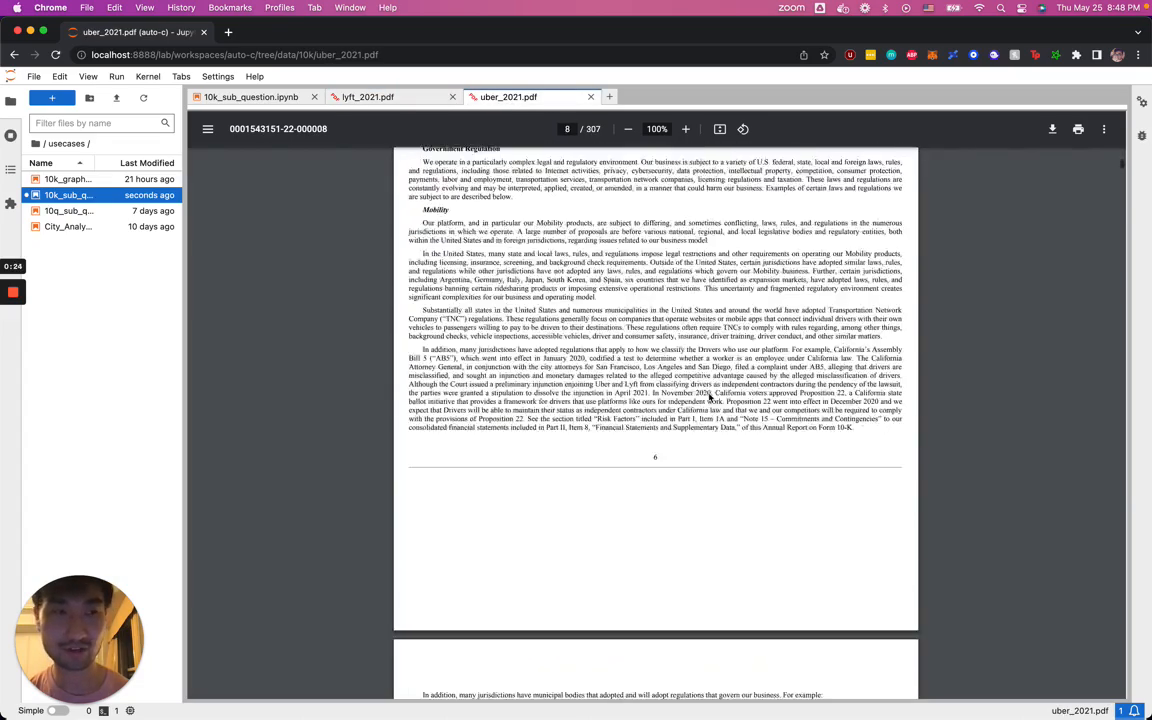
scroll("down", 3)
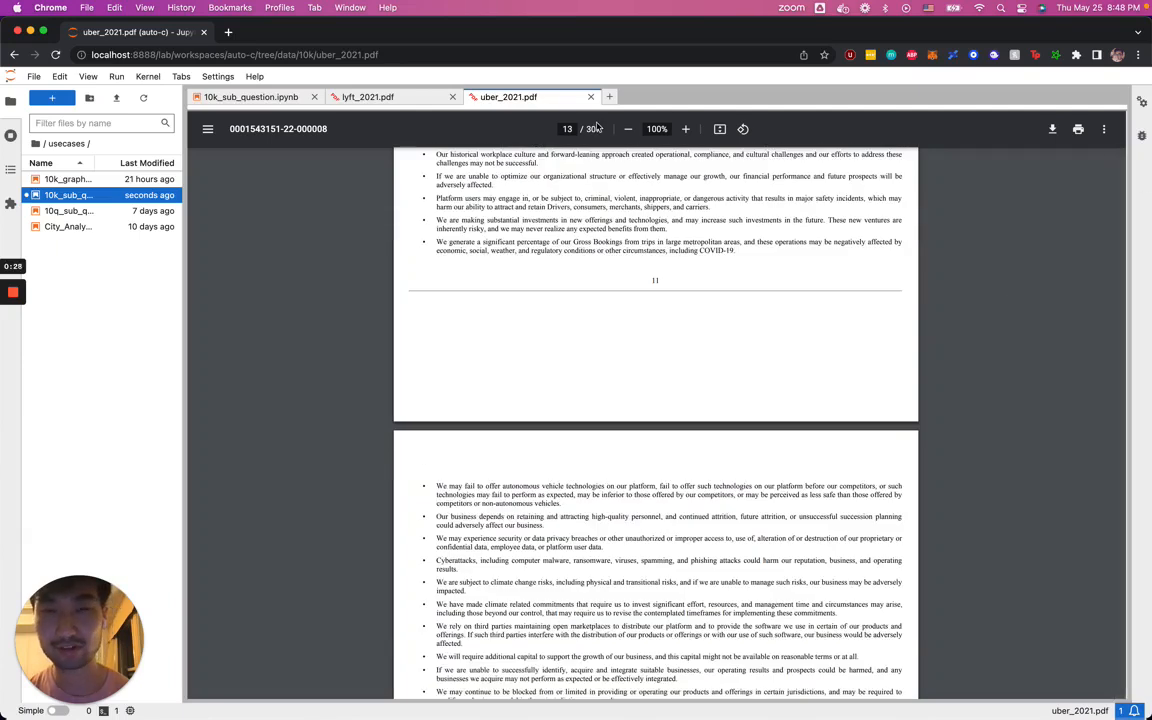
Step: Skim the Lyft 2021 10-K pages, then return to the 10K Analysis notebook
left_click(368, 96)
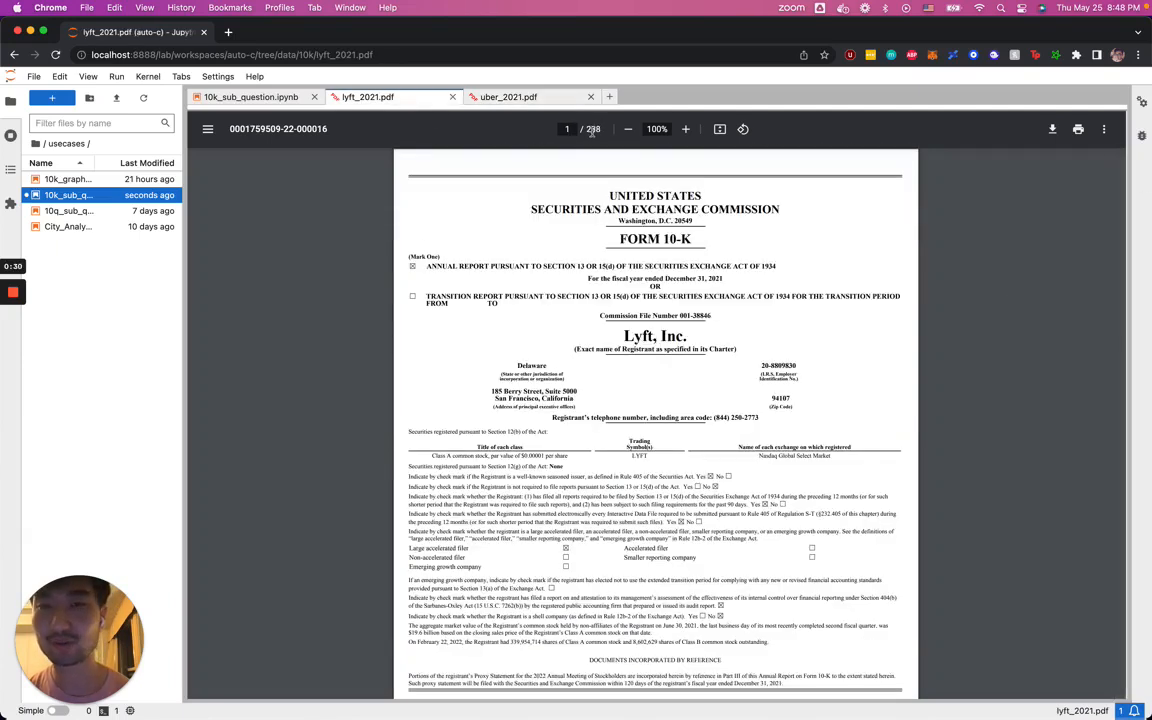
scroll("down", 3)
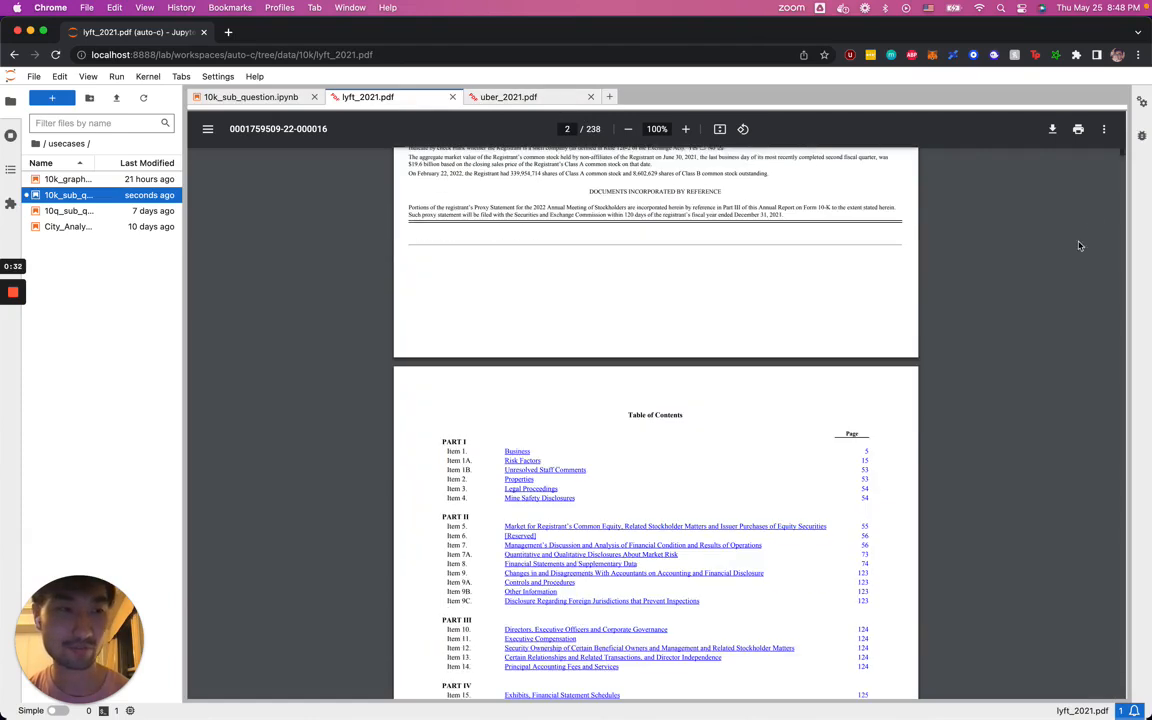
scroll("down", 3)
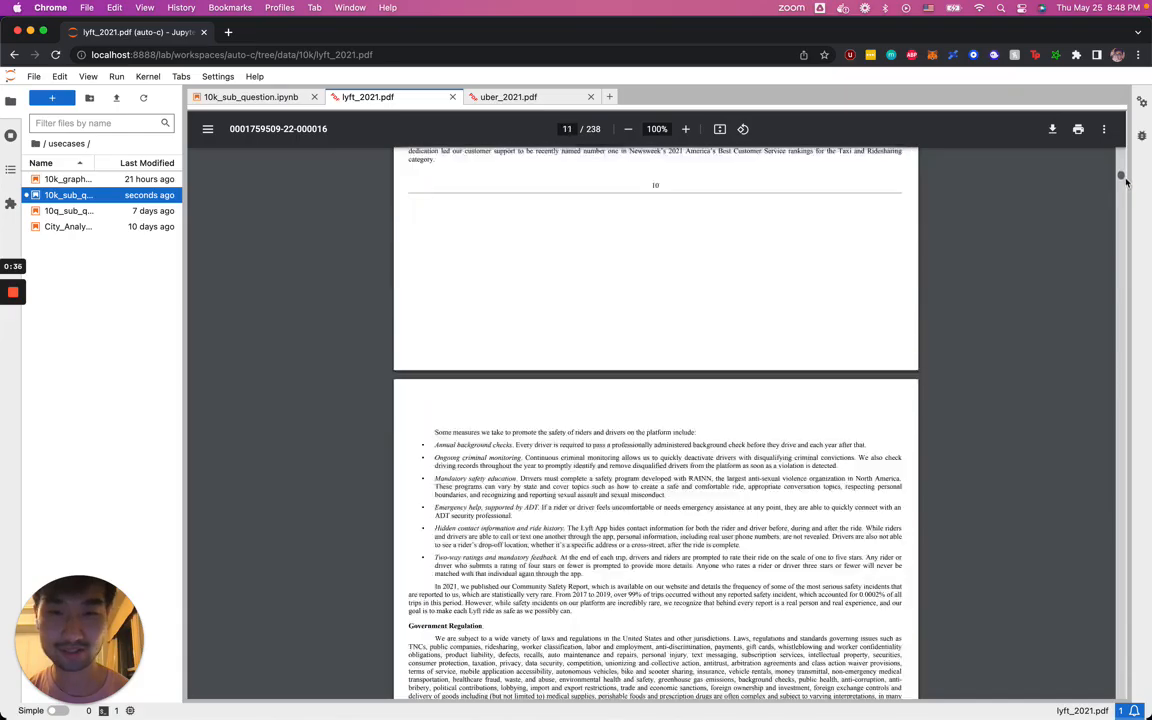
scroll("down", 3)
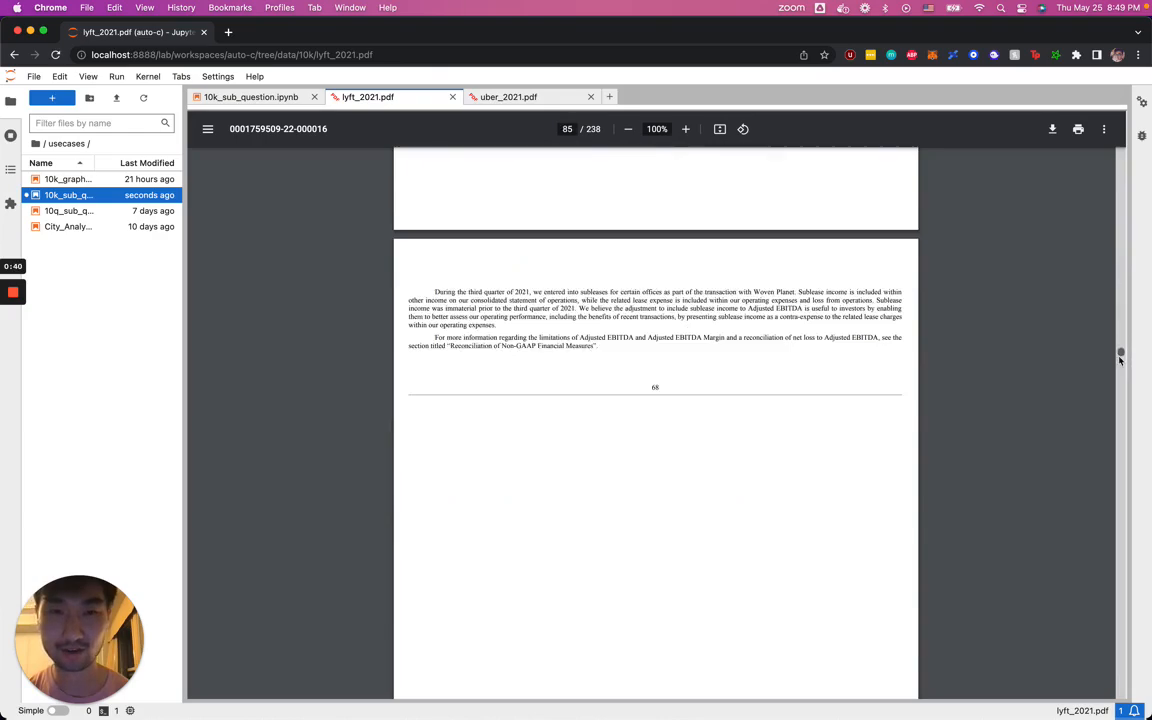
scroll("down", 3)
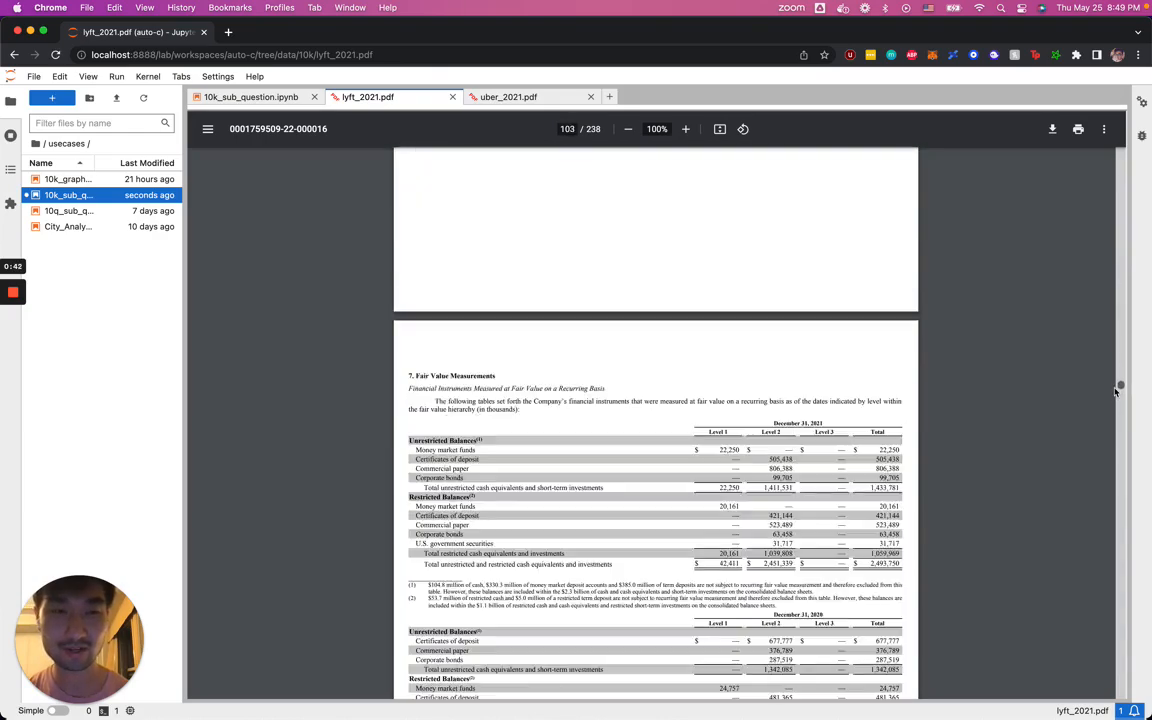
scroll("down", 3)
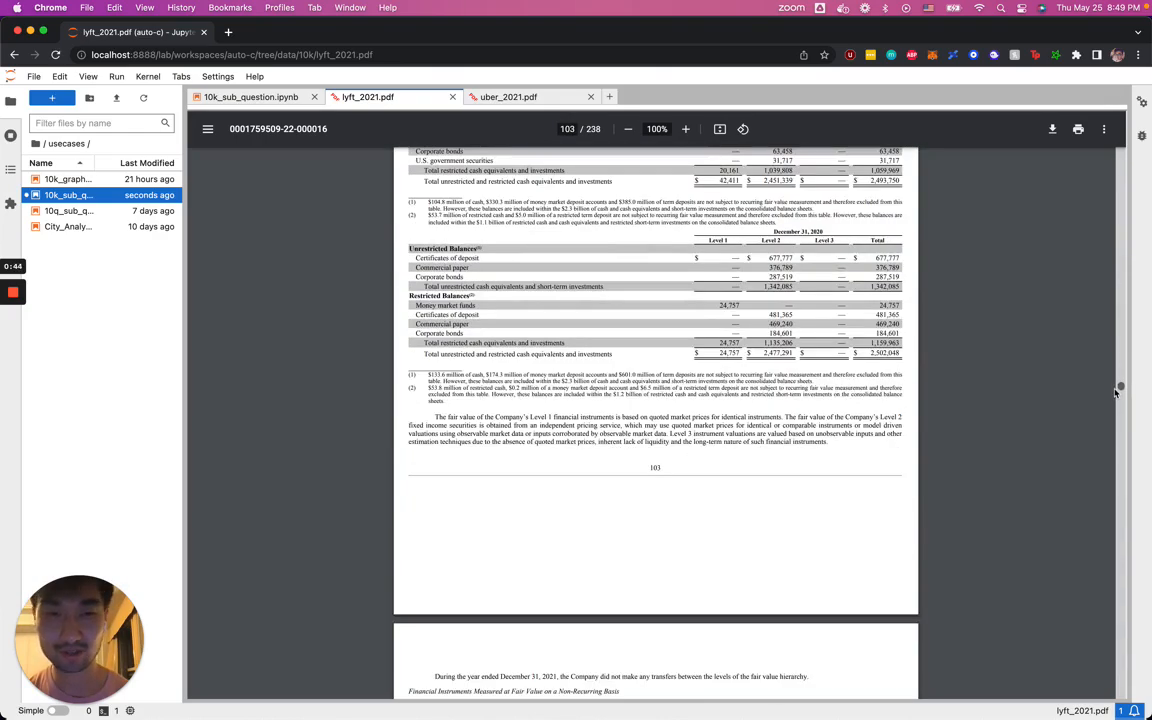
left_click(250, 96)
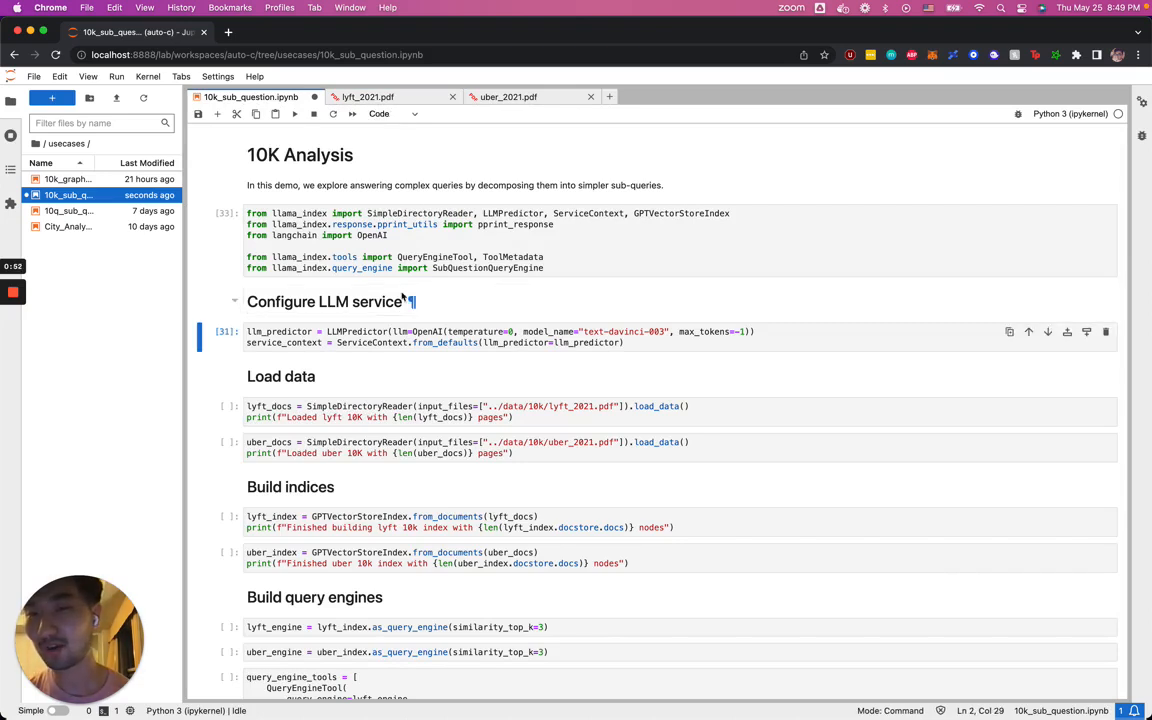
Step: Run the import, LLM configuration and data-loading cells, loading Lyft's 238 pages
left_click(376, 332)
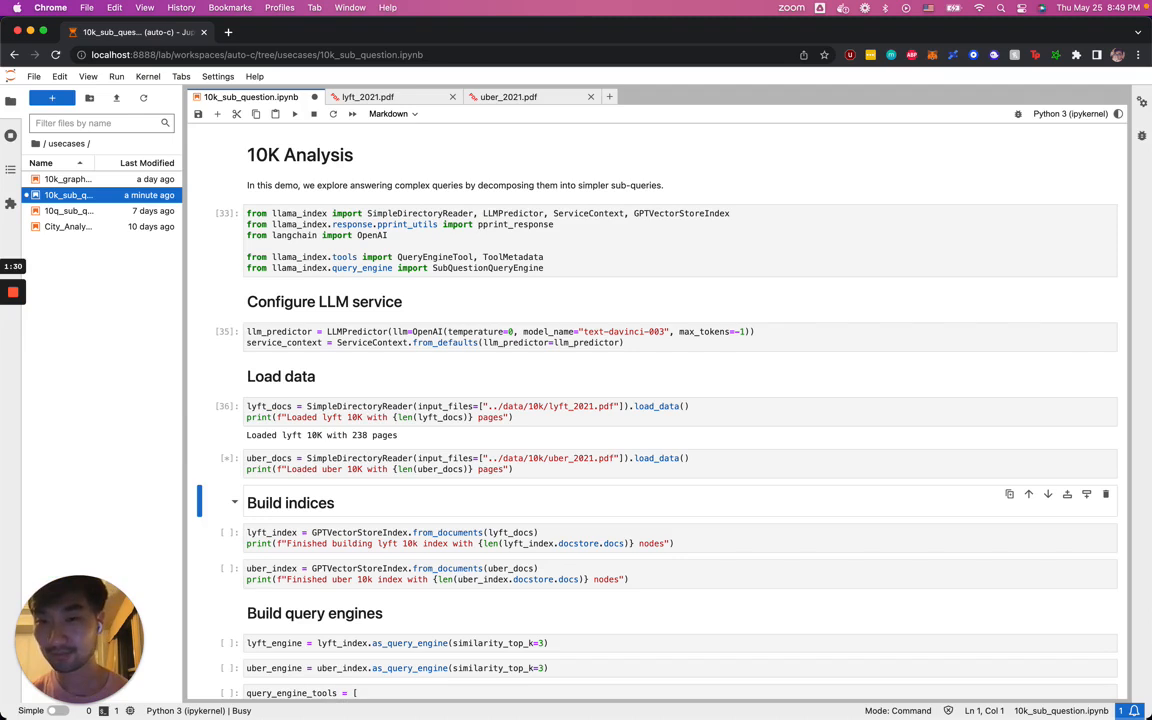
mouse_move(368, 446)
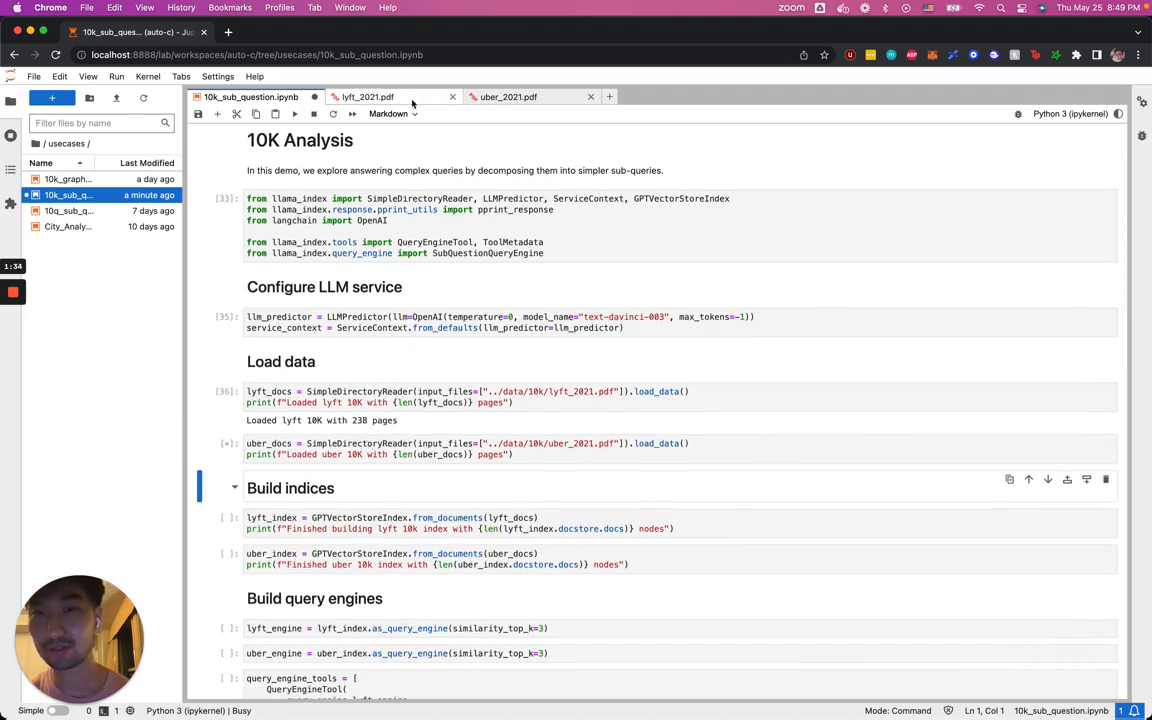
left_click(368, 96)
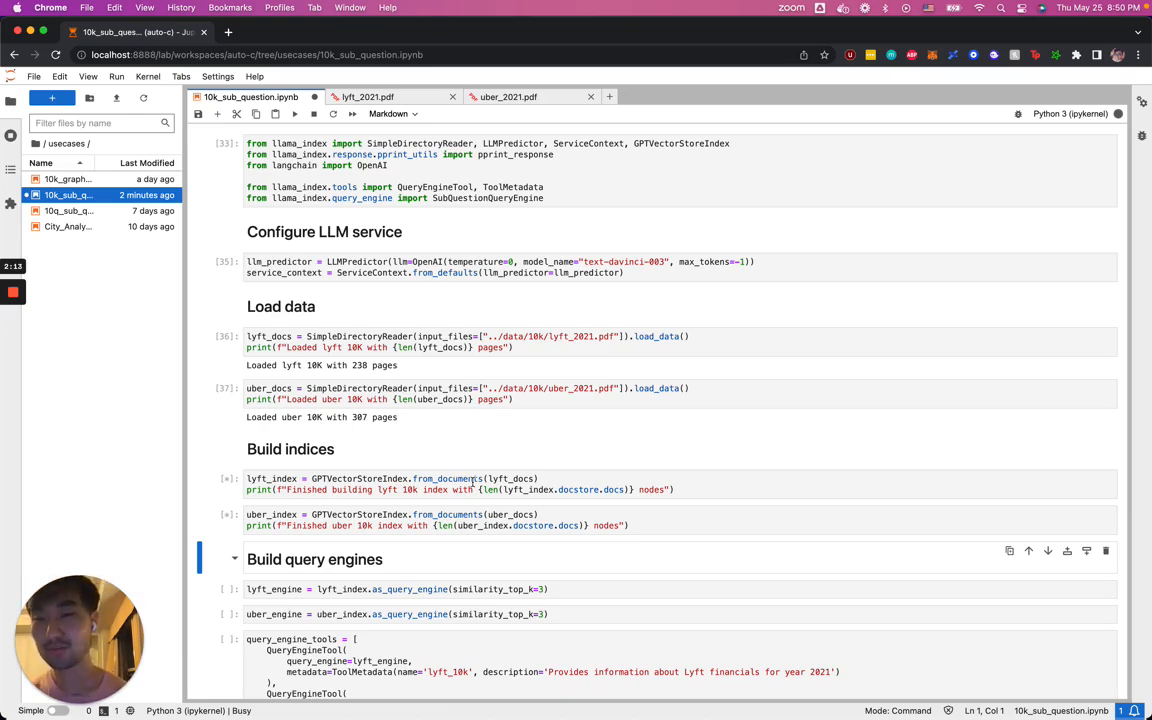
Step: Follow the Uber load (307 pages) and the Lyft index build (370 nodes)
scroll("down", 3)
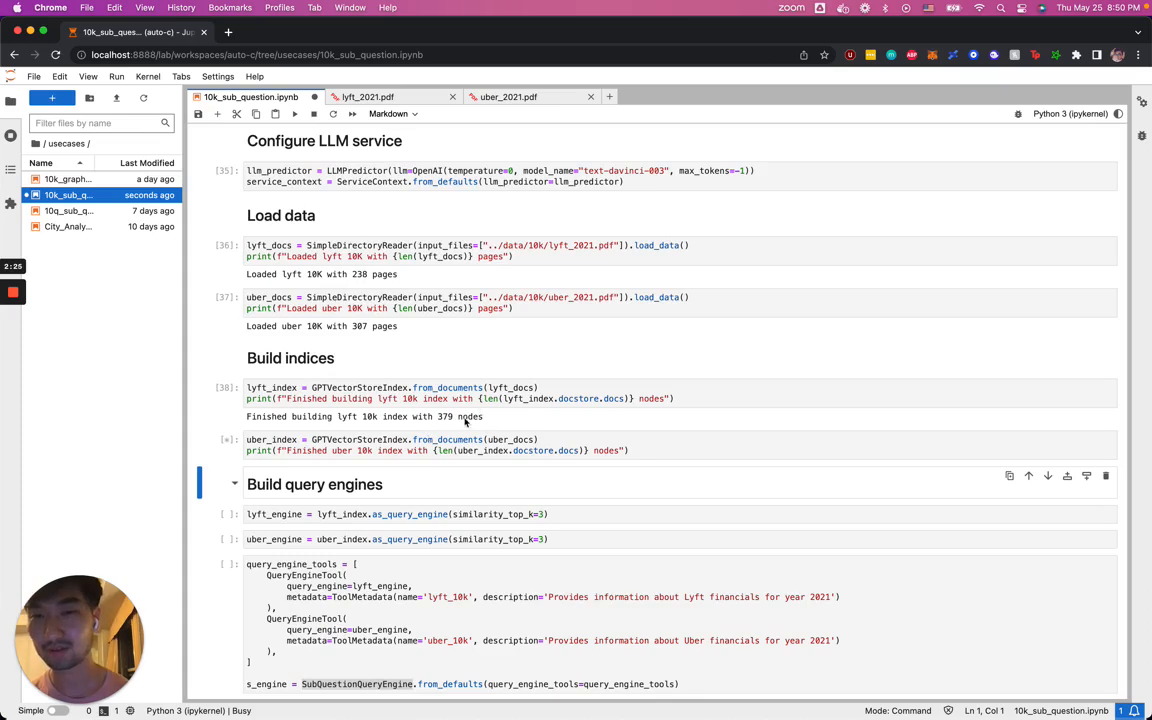
mouse_move(424, 424)
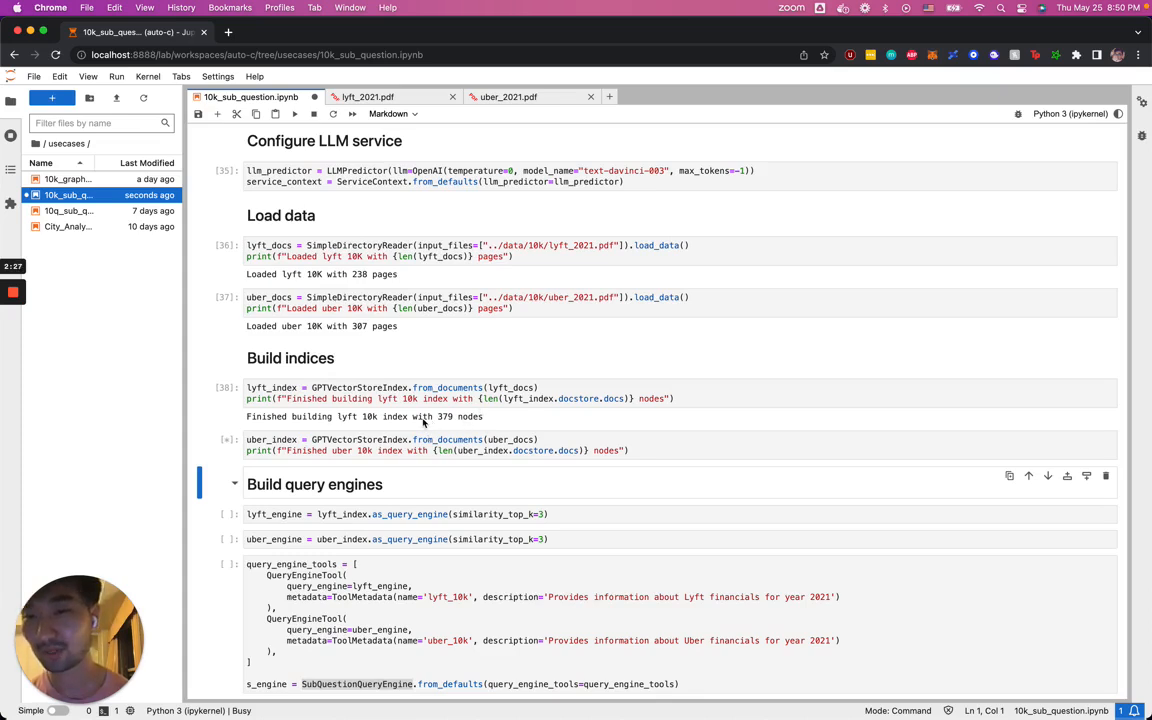
mouse_move(448, 424)
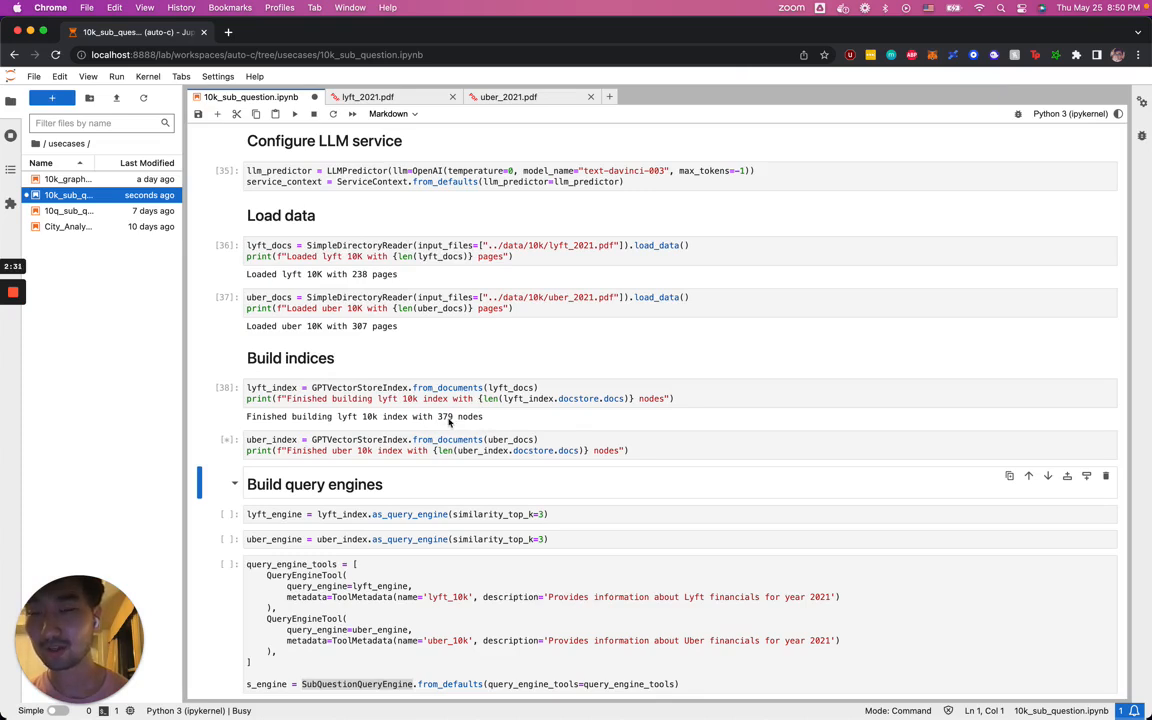
mouse_move(368, 278)
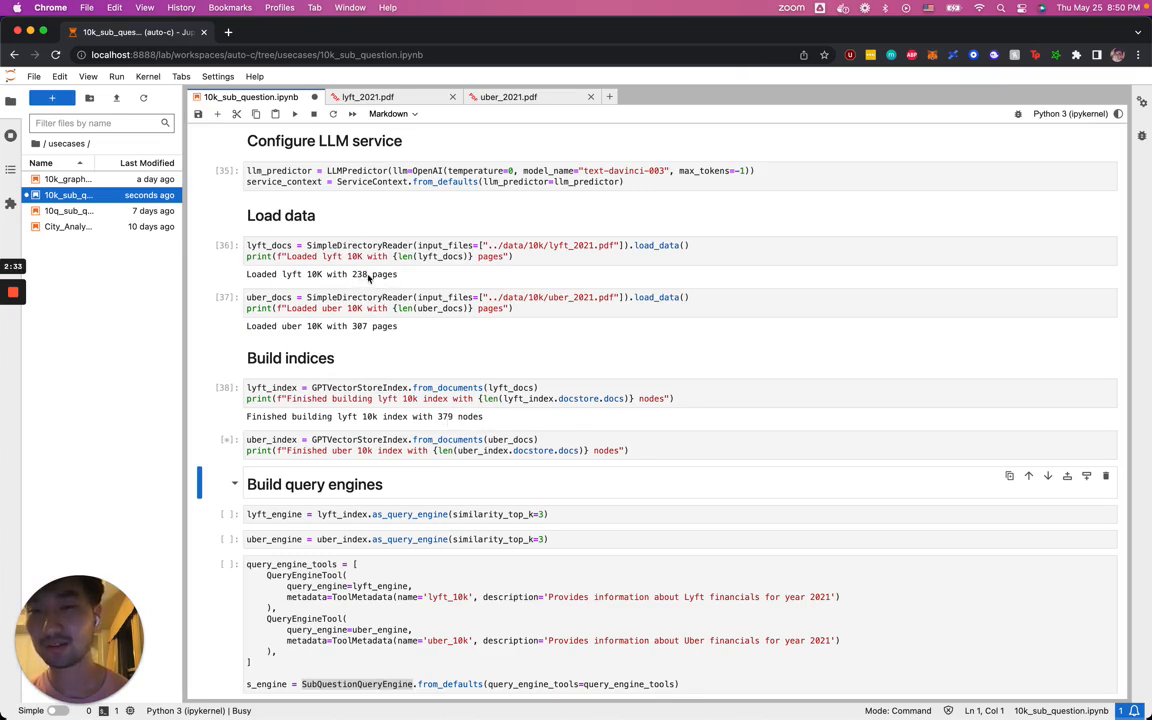
mouse_move(388, 280)
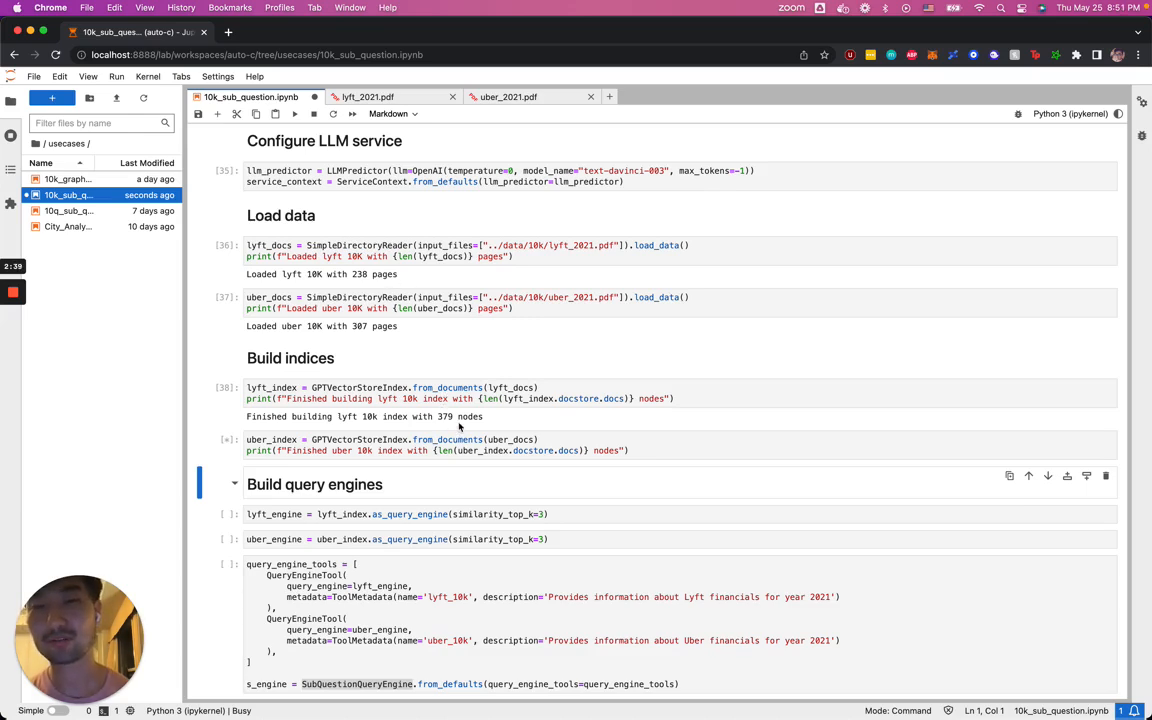
scroll("down", 3)
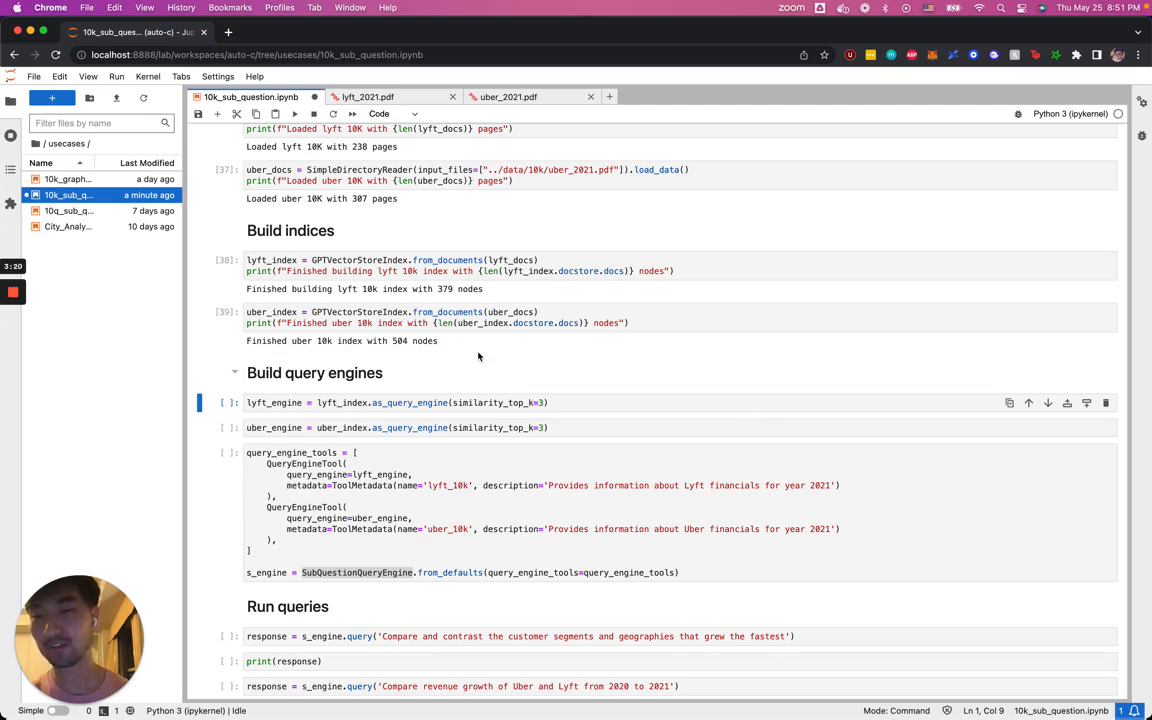
Step: Create the SubQuestionQueryEngine from the Lyft 10K and Uber 10K query engine tools
key("shift+enter")
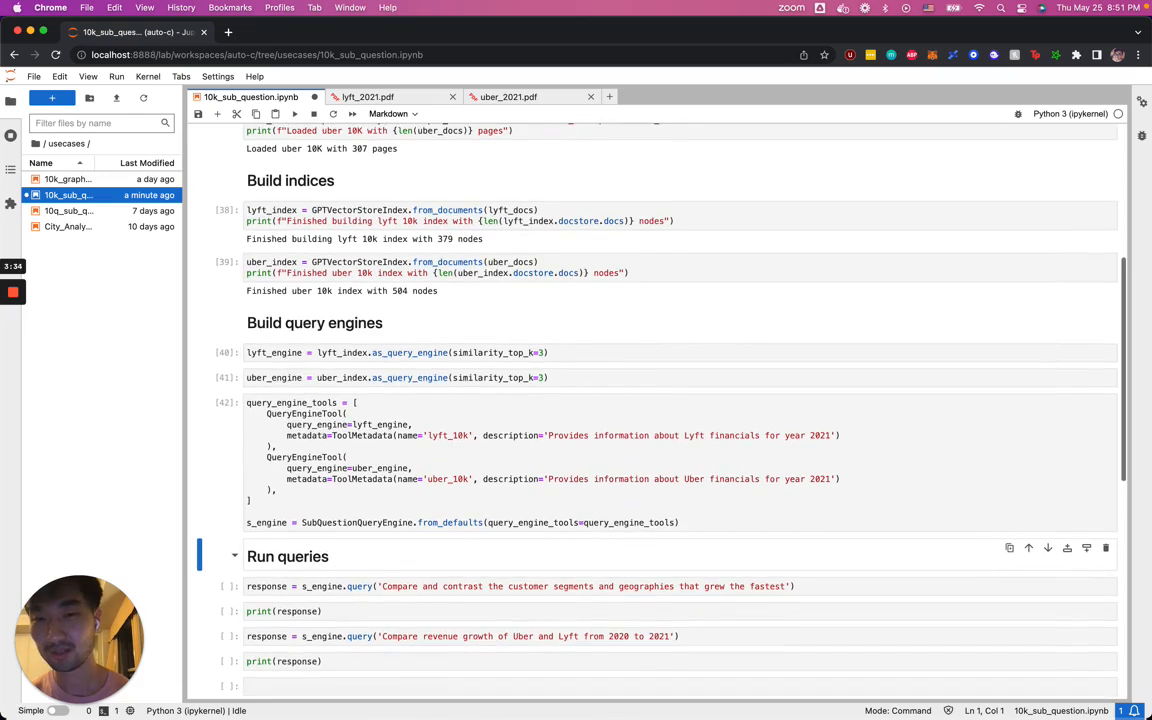
scroll("down", 3)
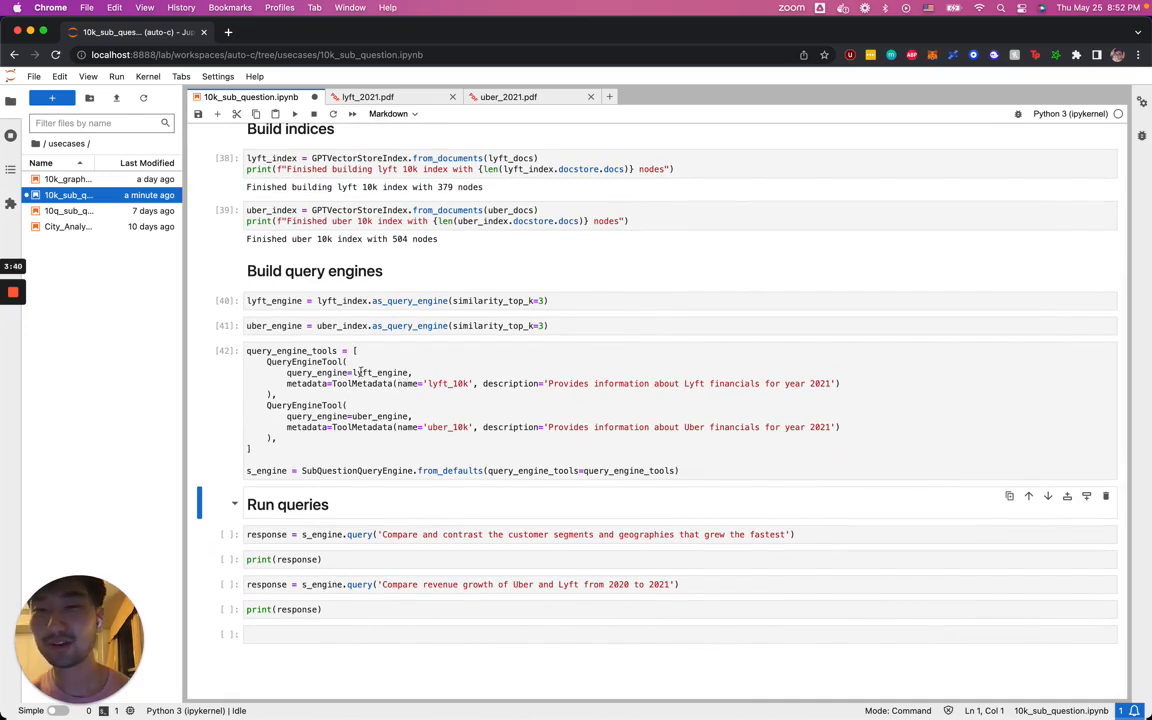
mouse_move(384, 372)
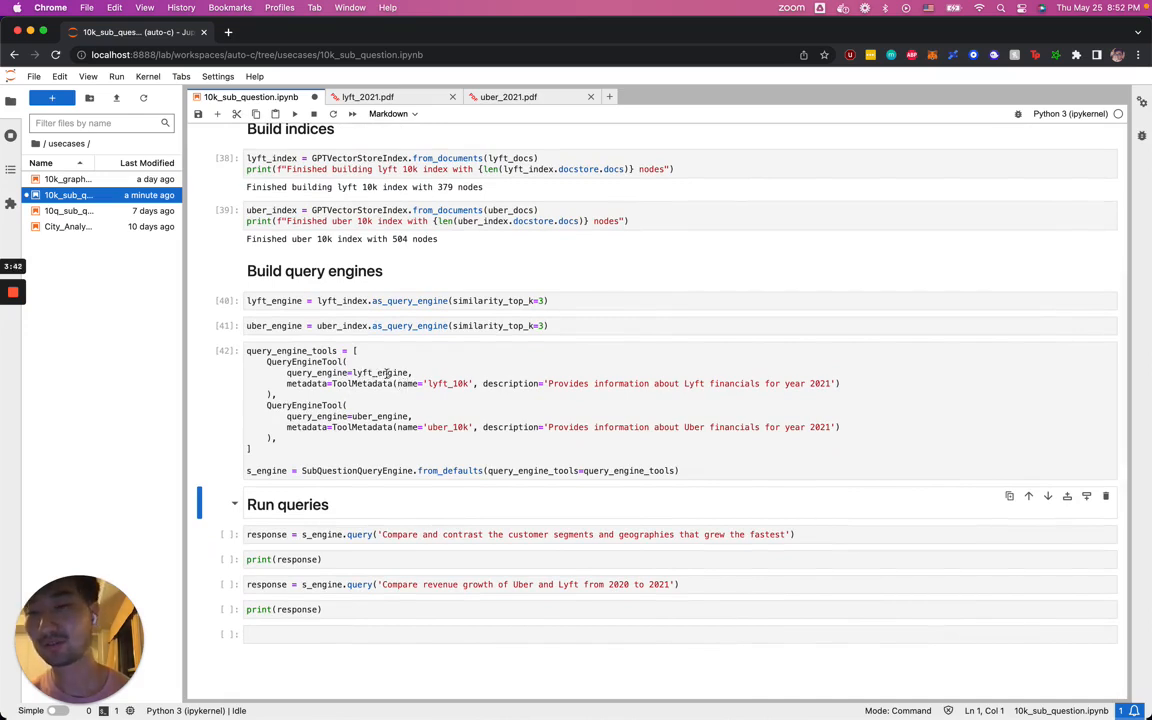
scroll("down", 3)
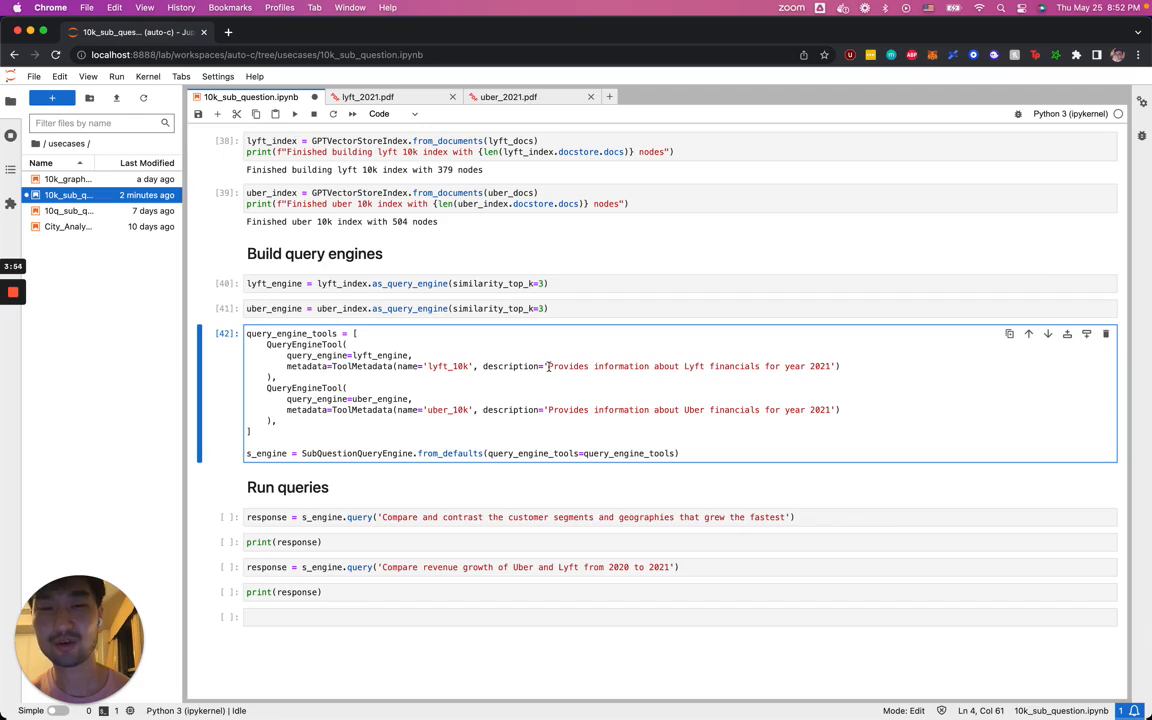
scroll("down", 3)
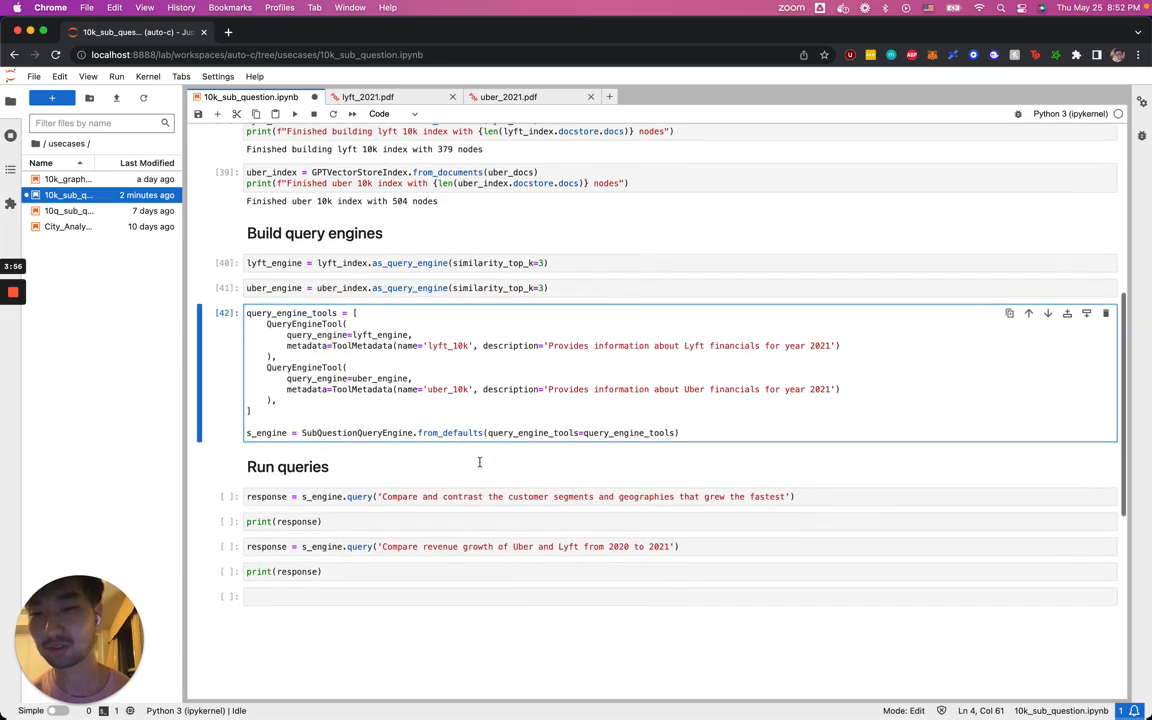
mouse_move(436, 476)
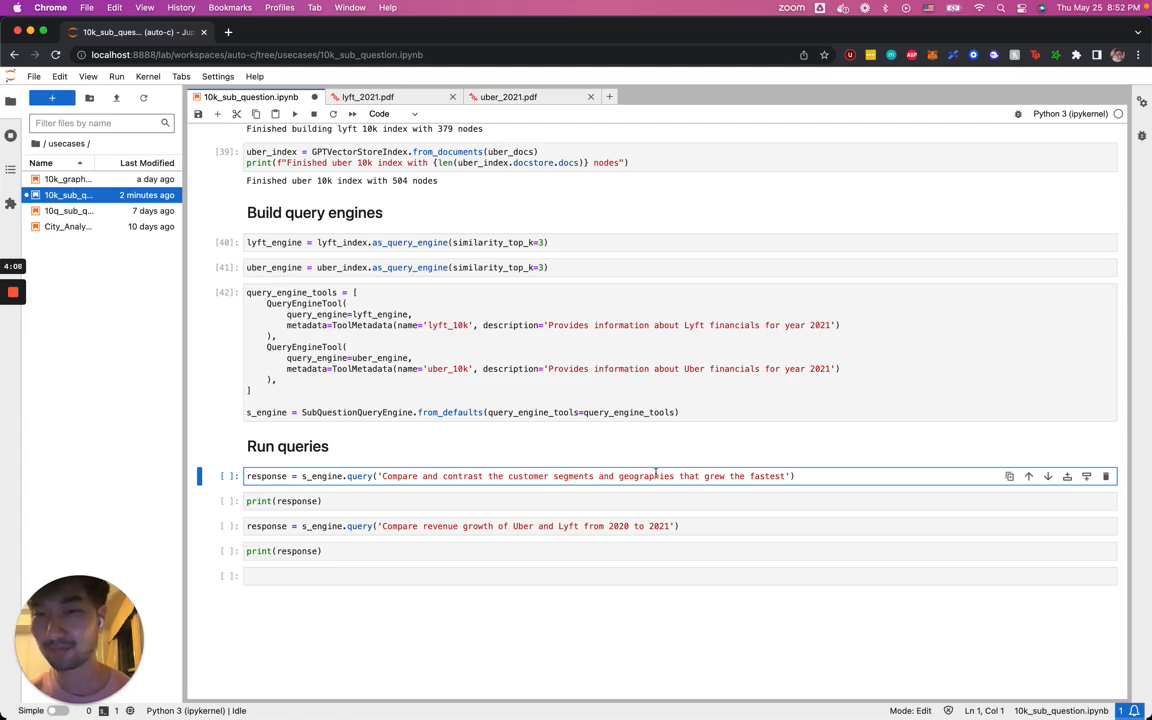
Step: Run the customer segments and geographies query and read its Uber and Lyft sub-answers
key("shift+enter")
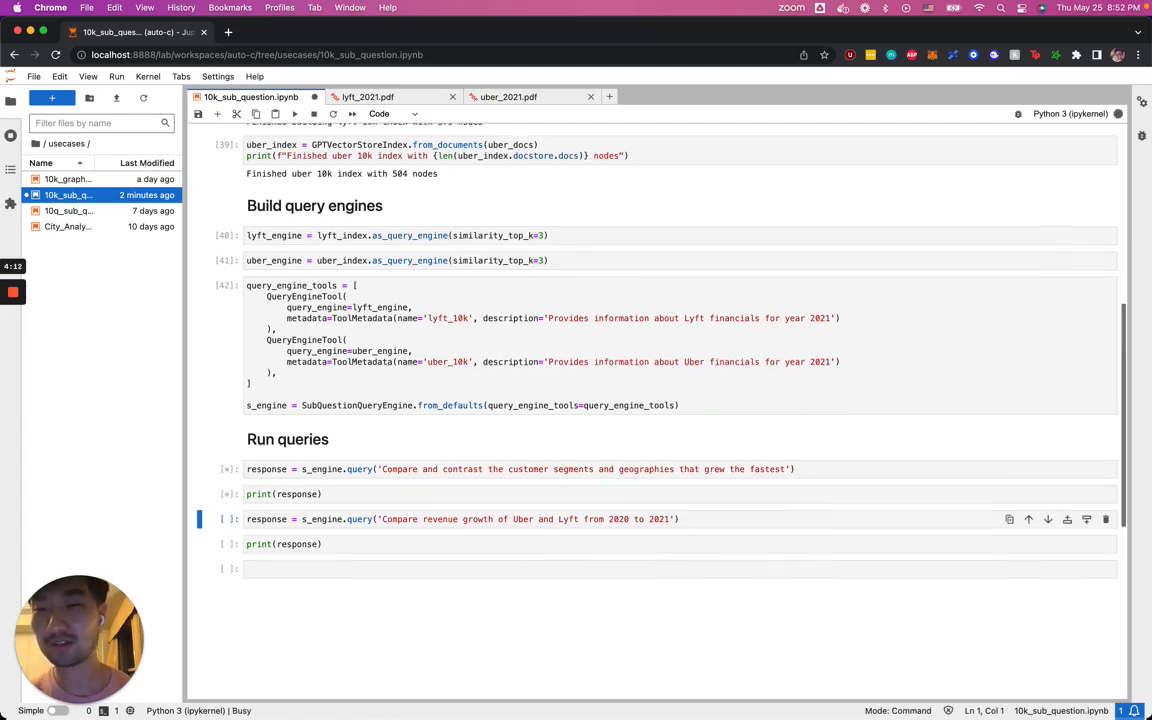
scroll("down", 3)
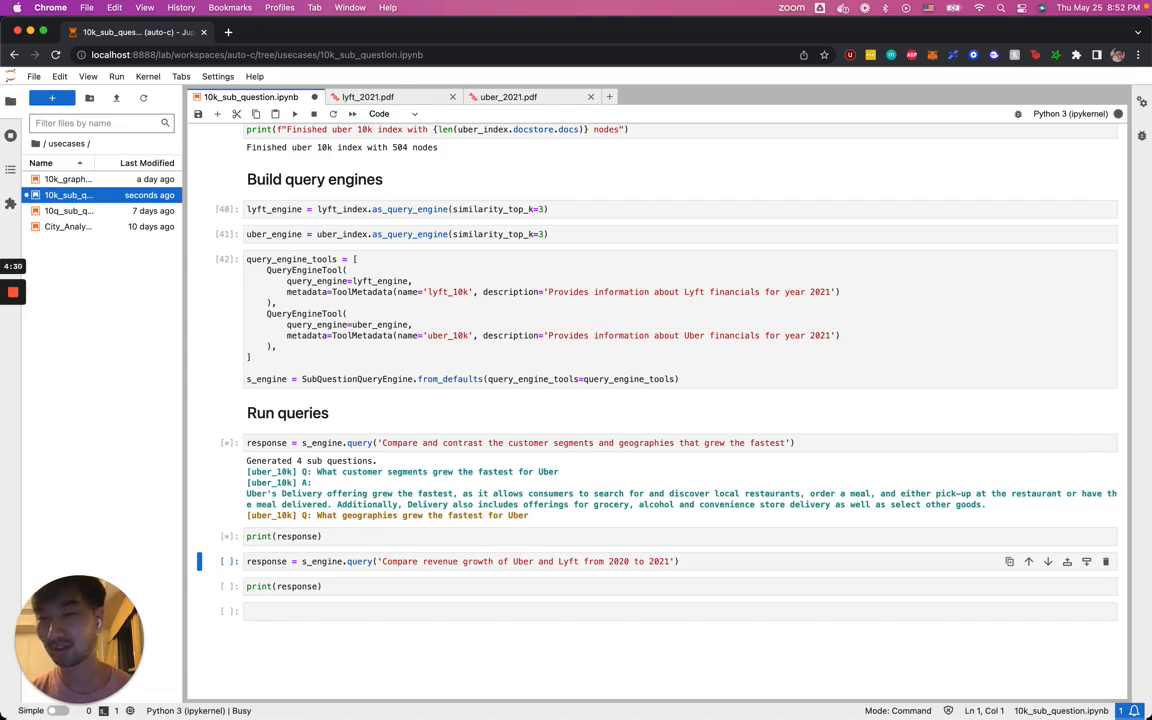
mouse_move(640, 518)
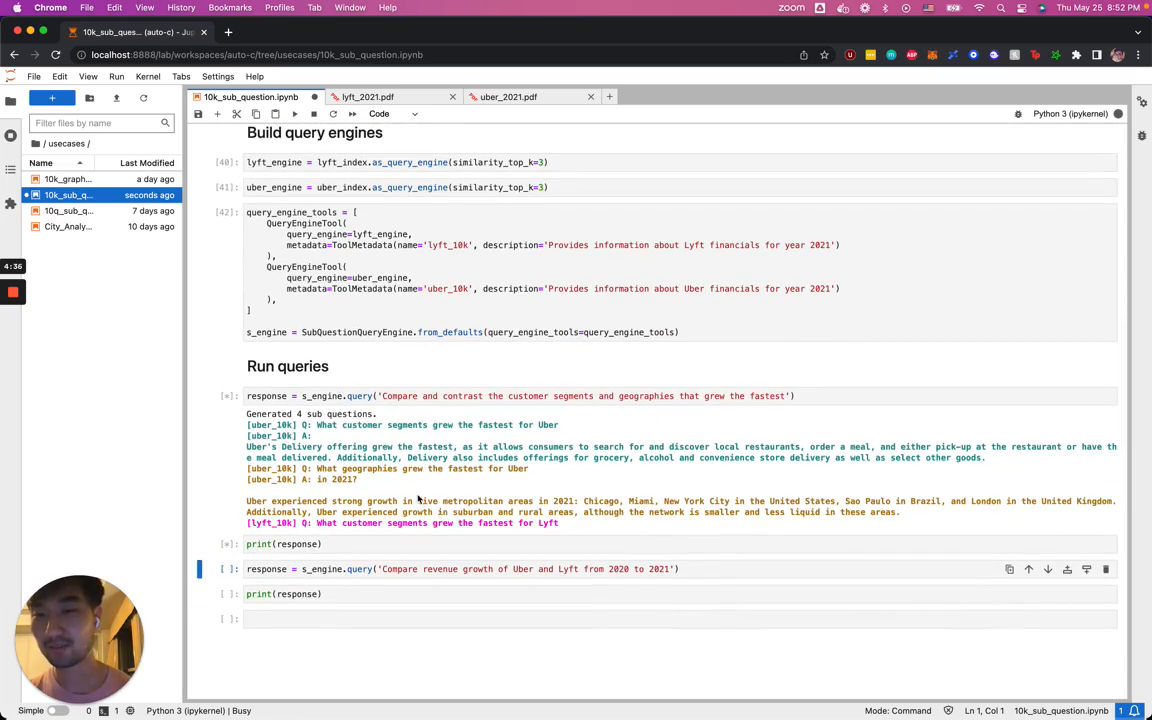
scroll("down", 3)
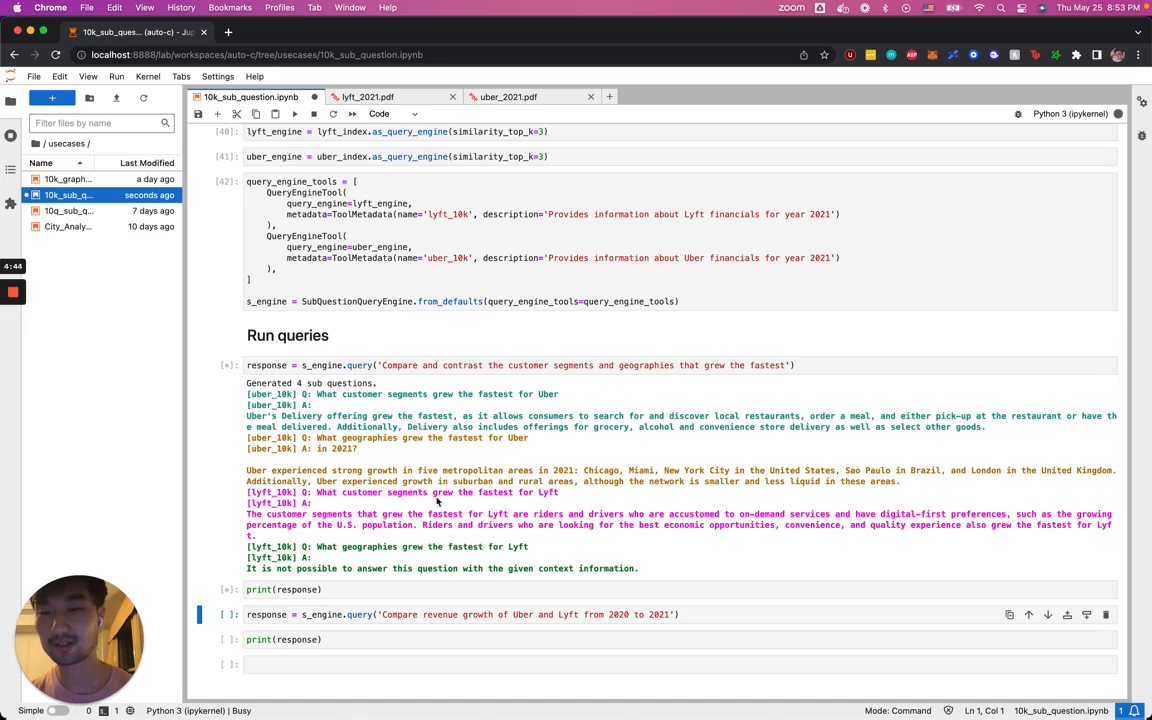
scroll("down", 3)
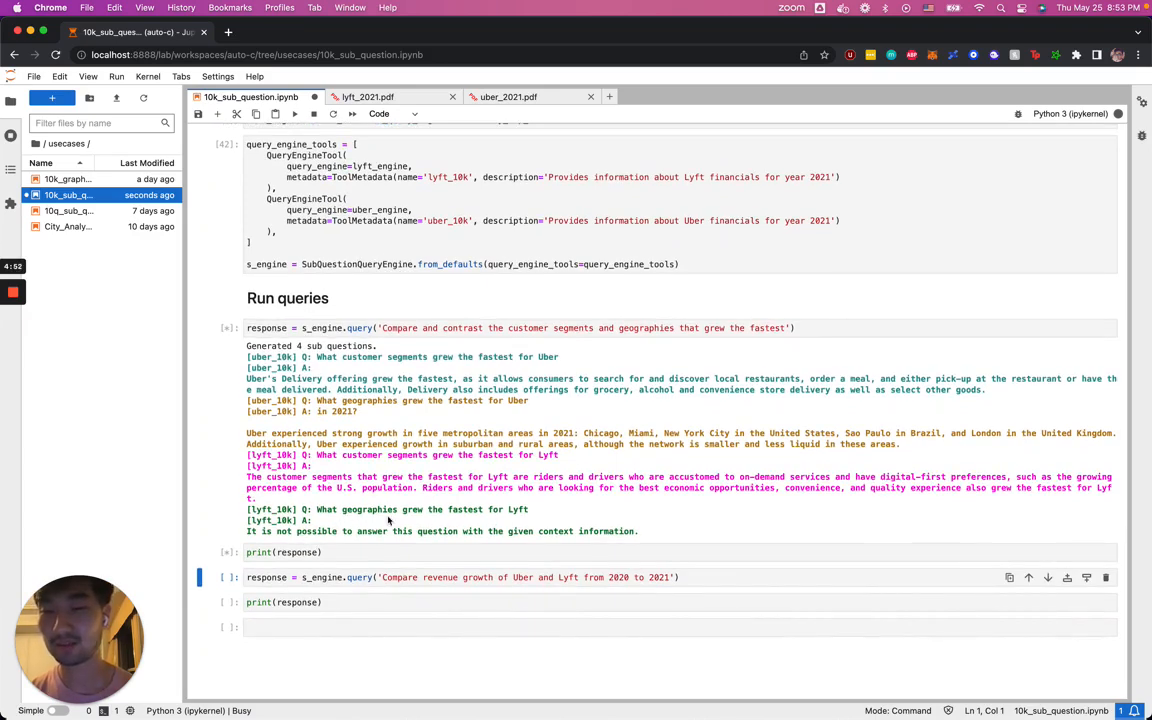
Step: Review the printed summary and move on to the Uber-versus-Lyft revenue growth query
left_click(294, 112)
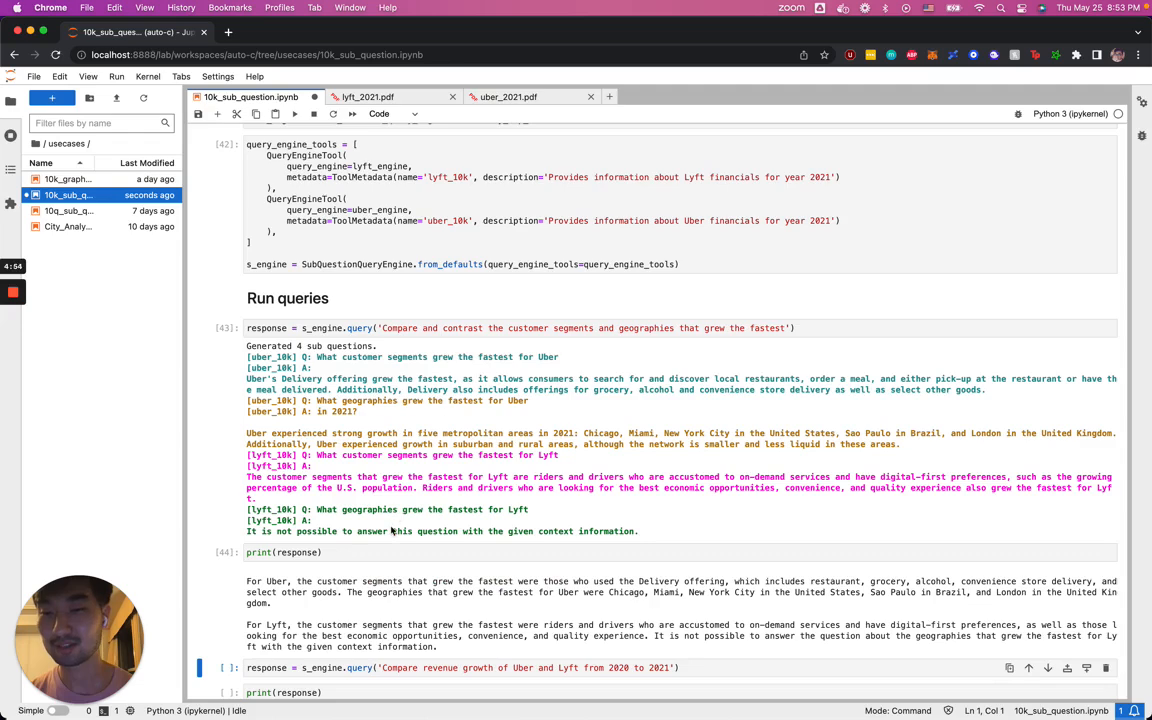
scroll("down", 3)
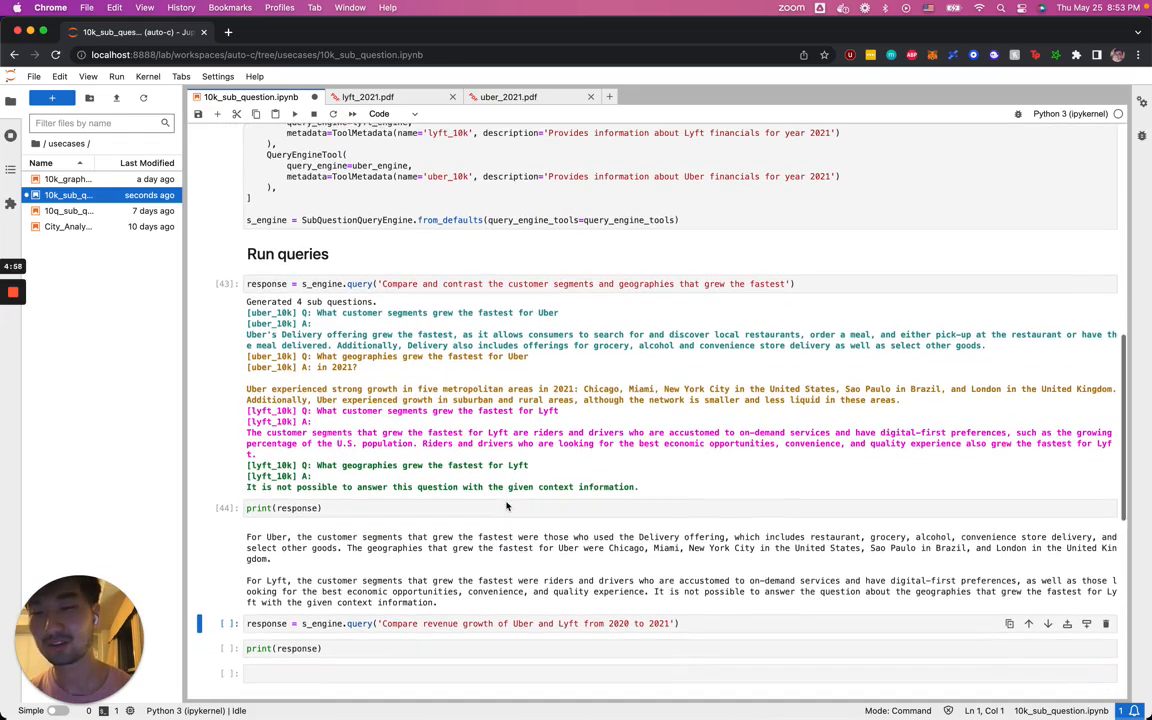
scroll("down", 3)
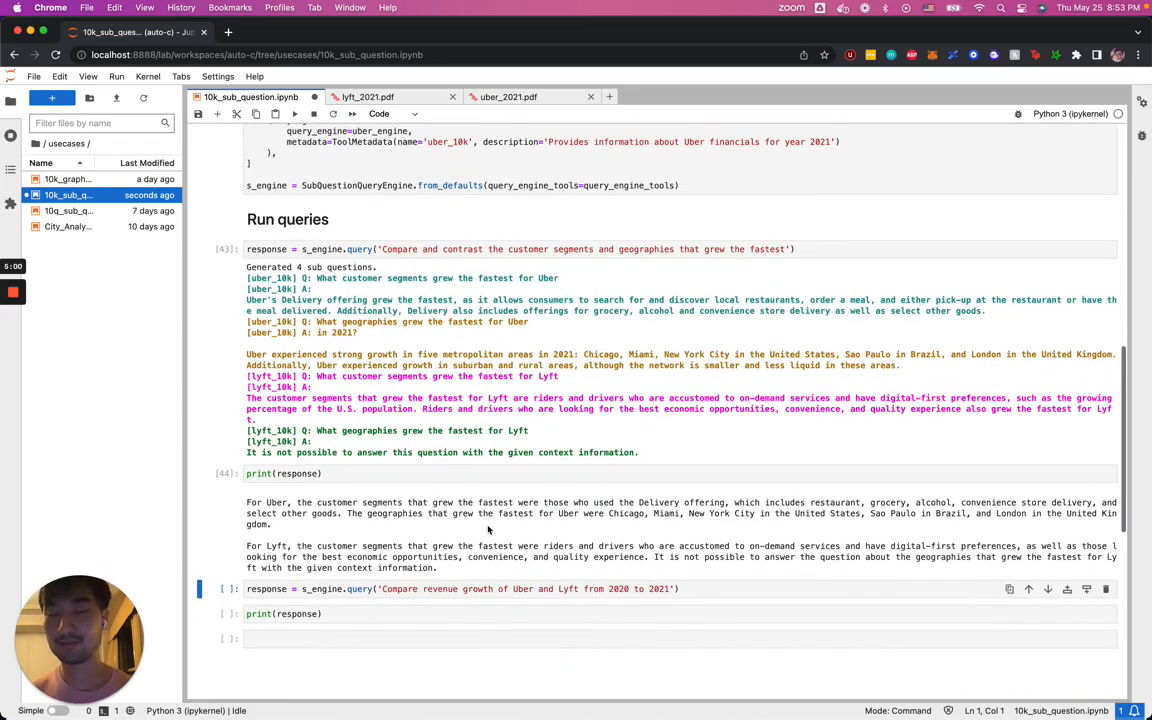
scroll("down", 3)
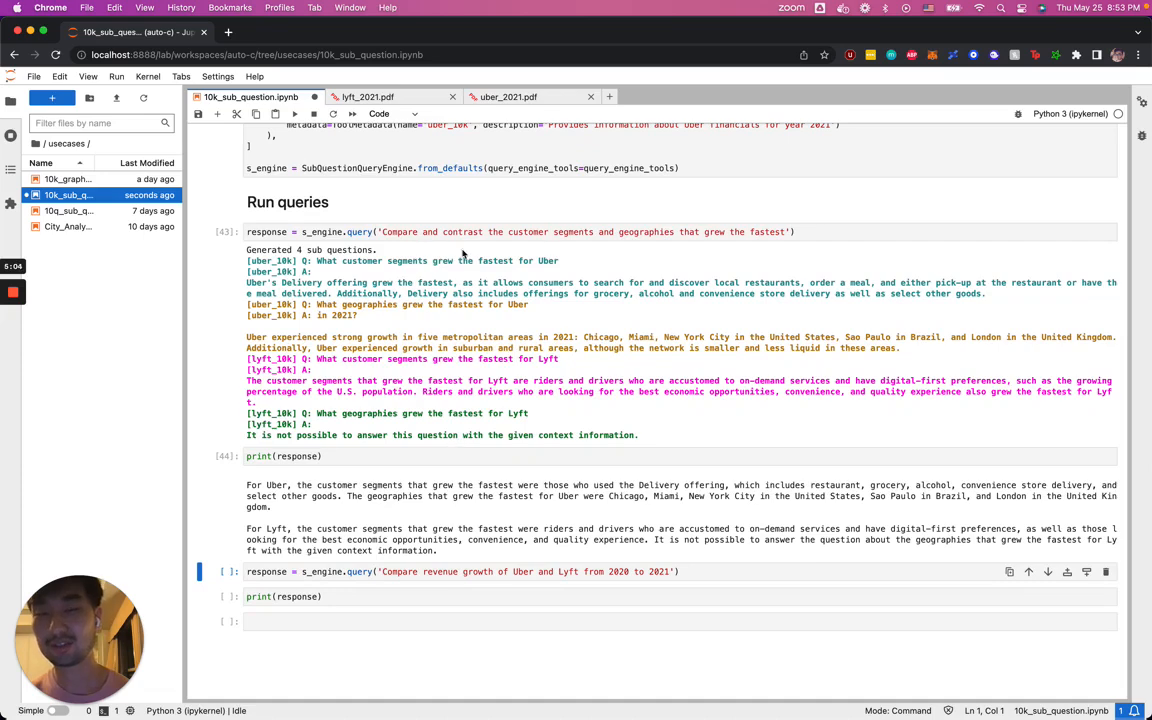
scroll("down", 3)
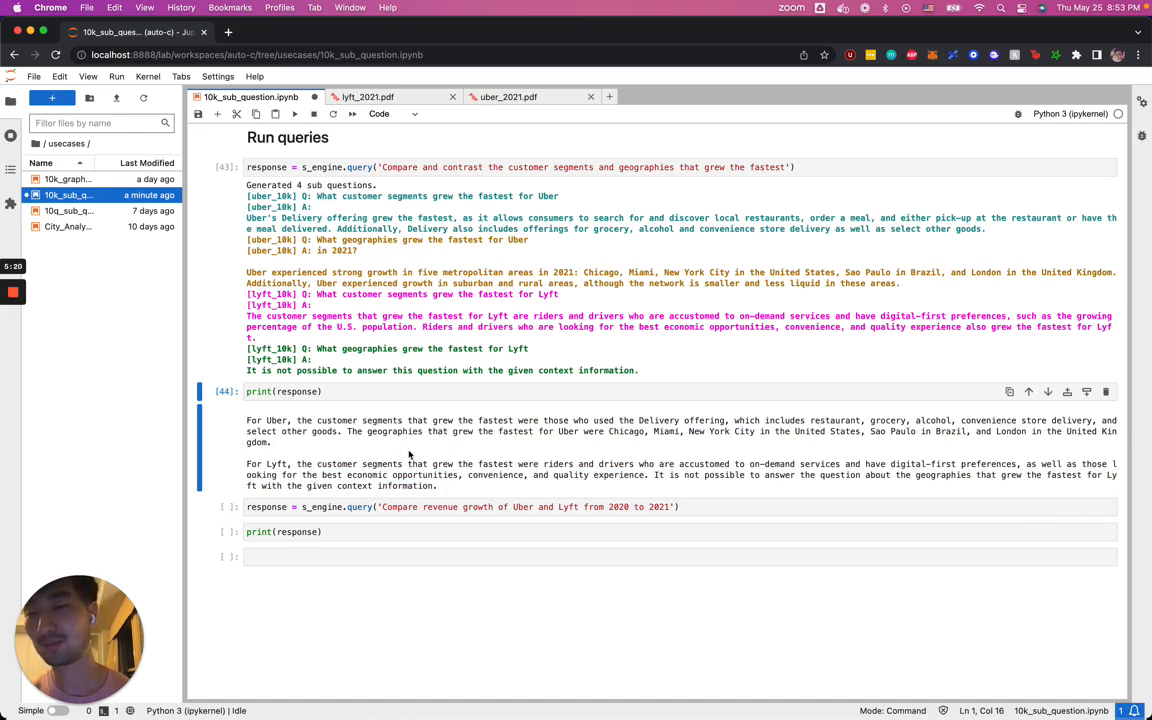
left_click(420, 506)
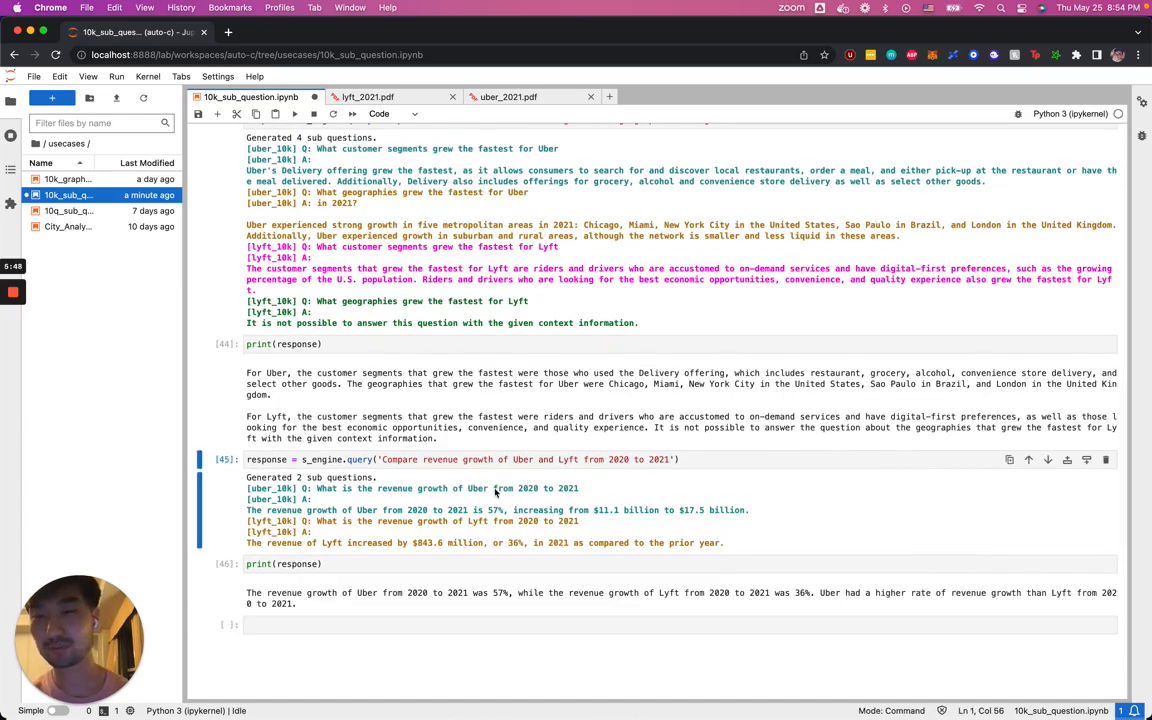
mouse_move(424, 520)
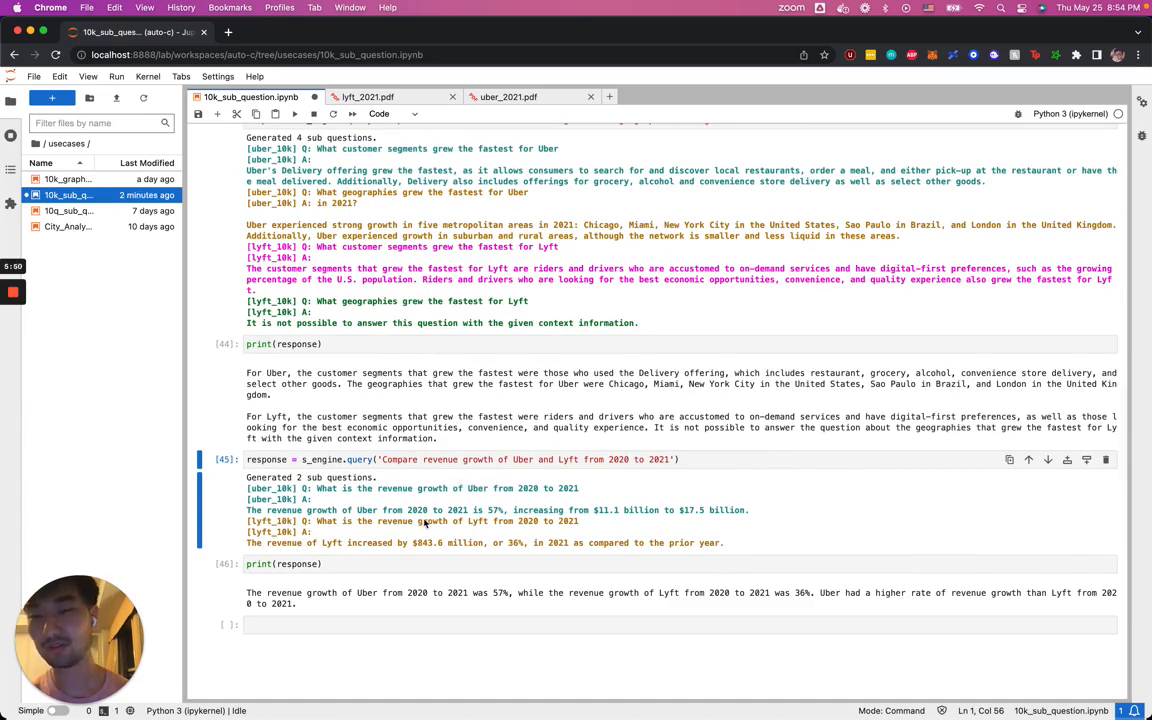
mouse_move(322, 580)
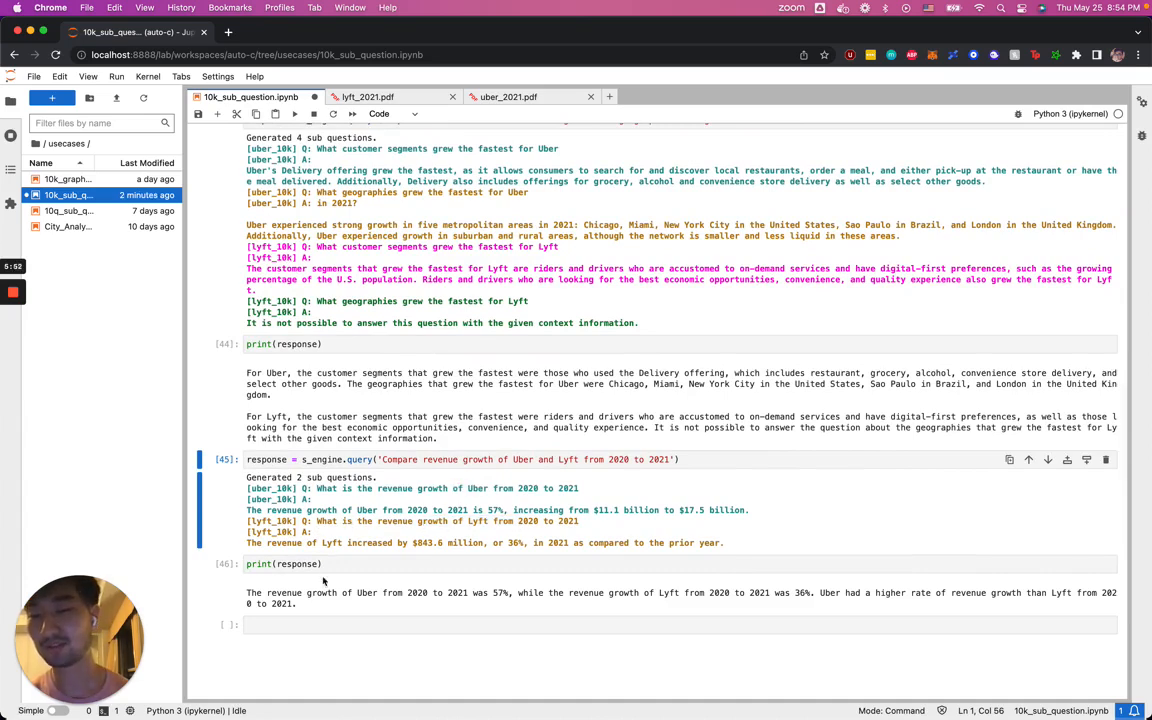
mouse_move(500, 604)
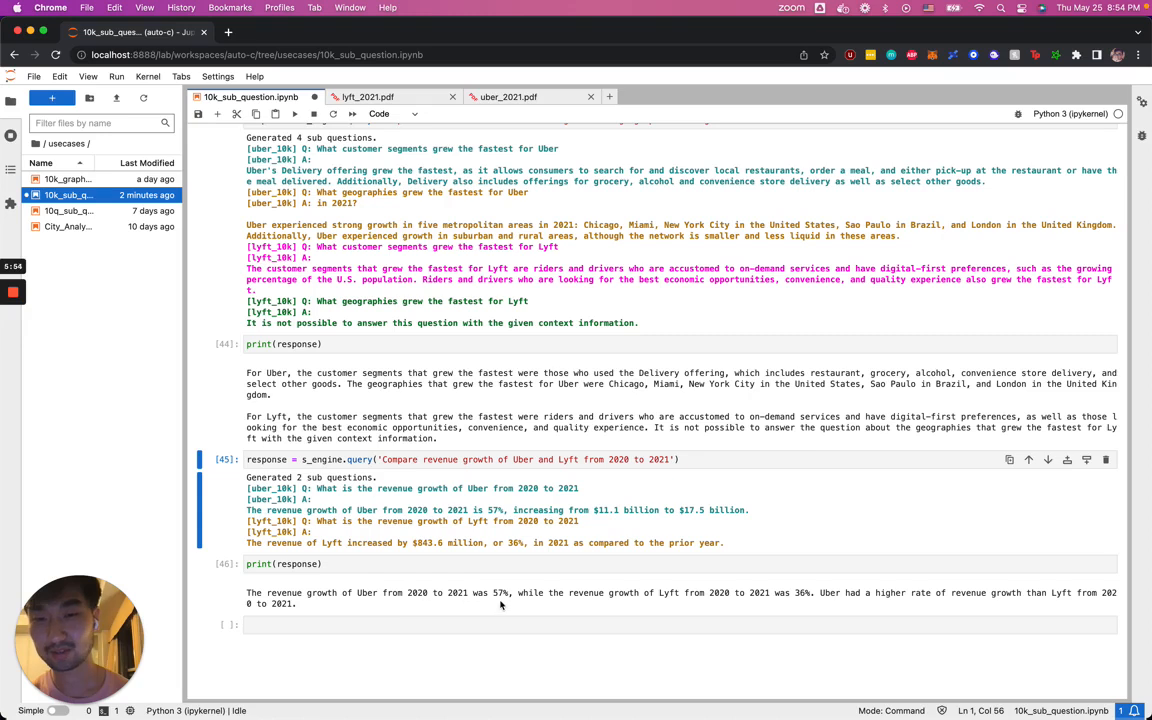
mouse_move(542, 604)
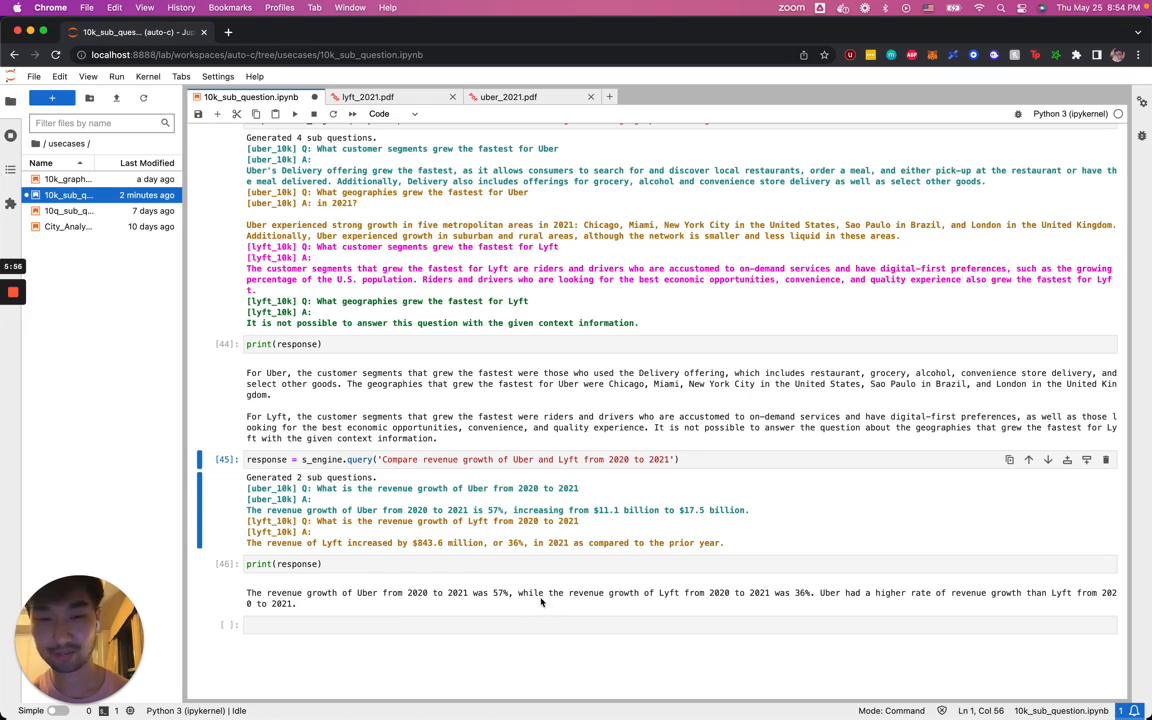
mouse_move(836, 600)
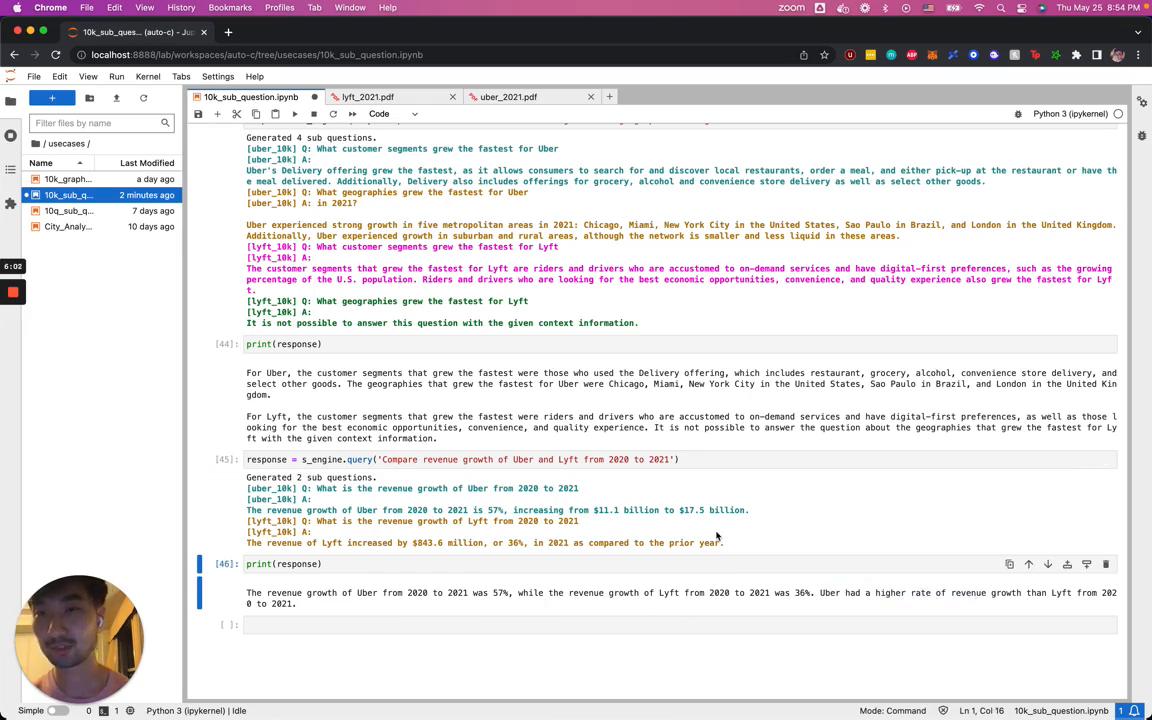
Step: Read the 2020–2021 revenue growth answer: Uber 57% versus Lyft, Uber growing faster
scroll("down", 3)
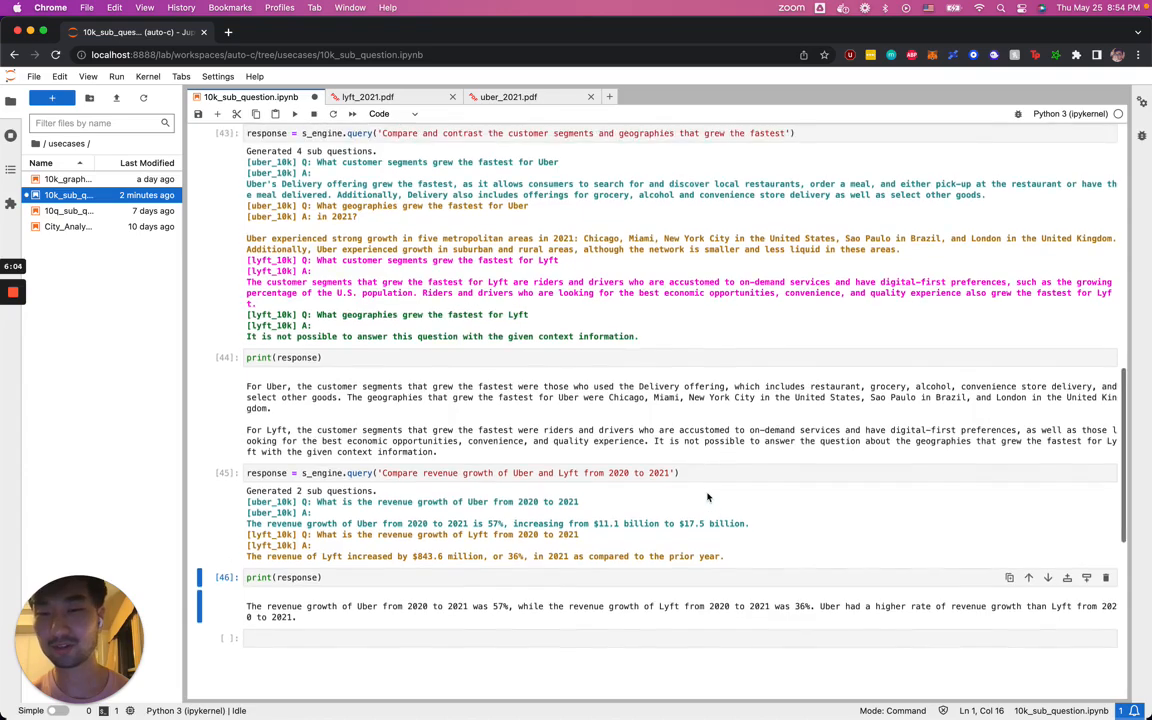